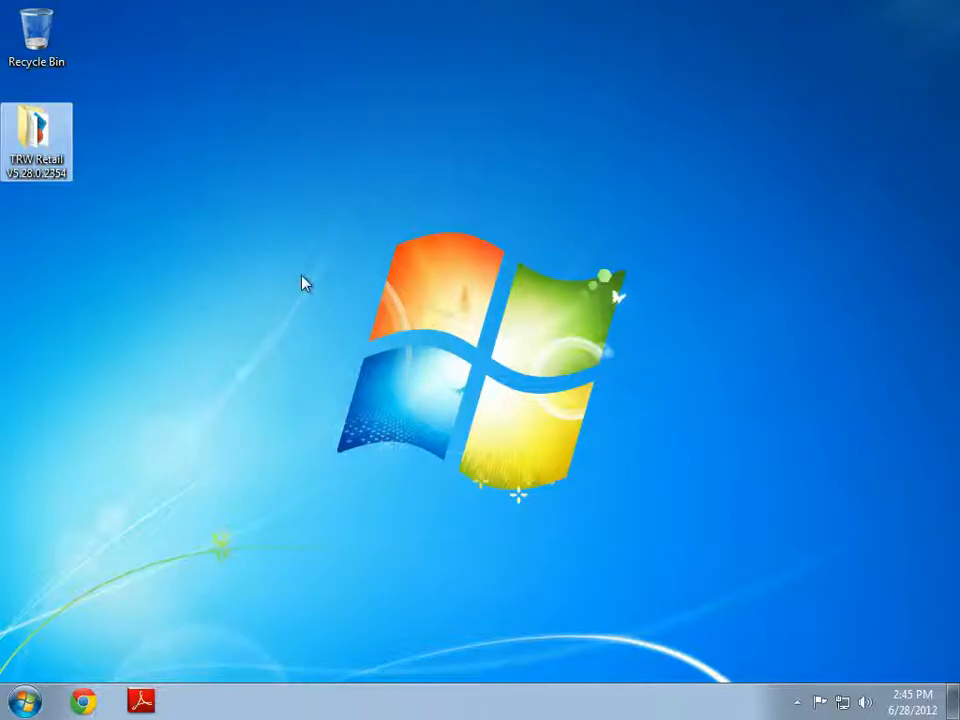
mouse_move(200, 328)
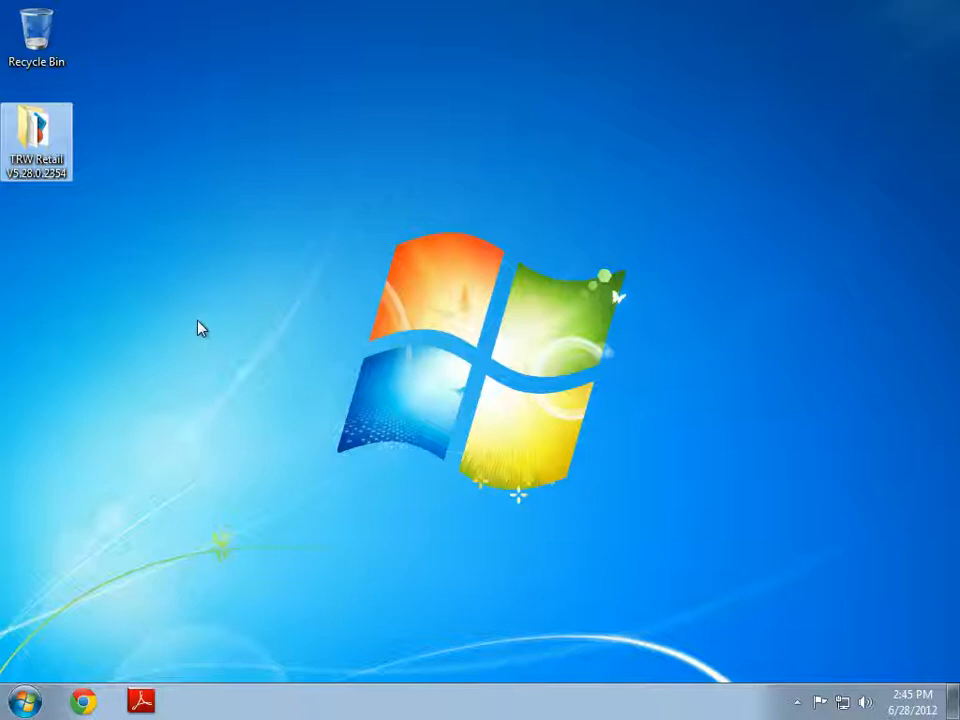
mouse_move(170, 281)
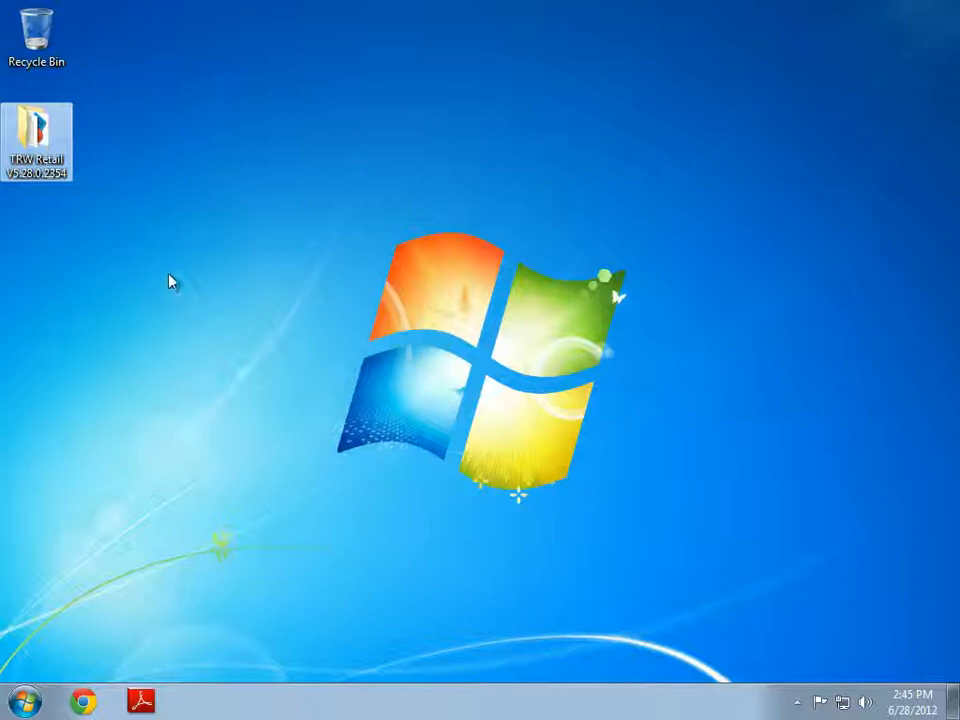
mouse_move(143, 278)
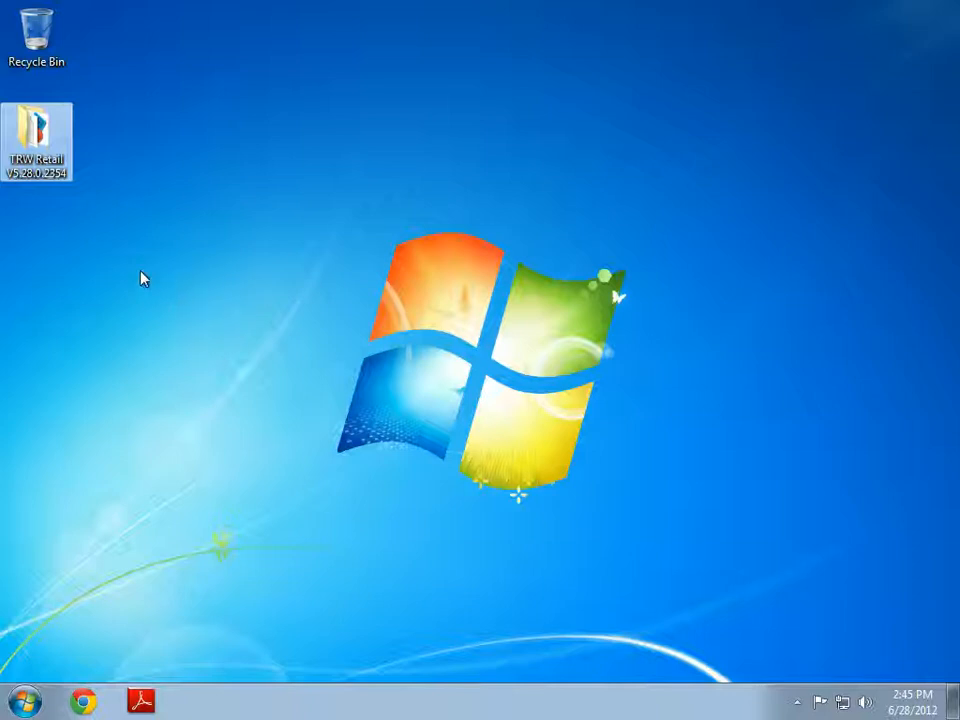
mouse_move(37, 135)
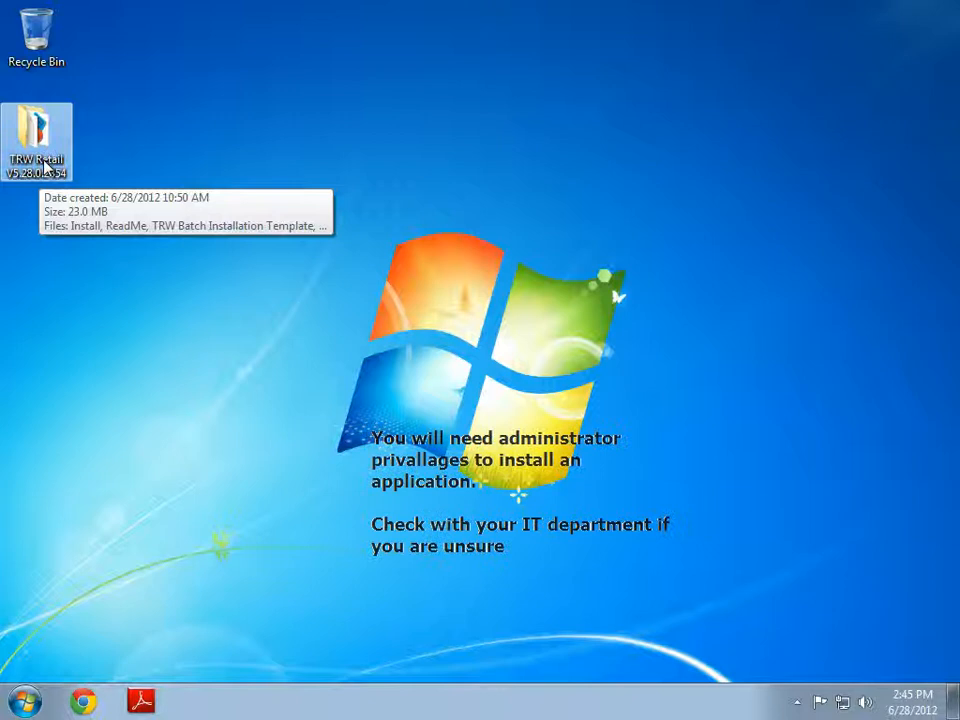
- Open the TRW Retail V5.28.0.2354 folder and the Temprecord website's SOFTWARE section
double_click(37, 138)
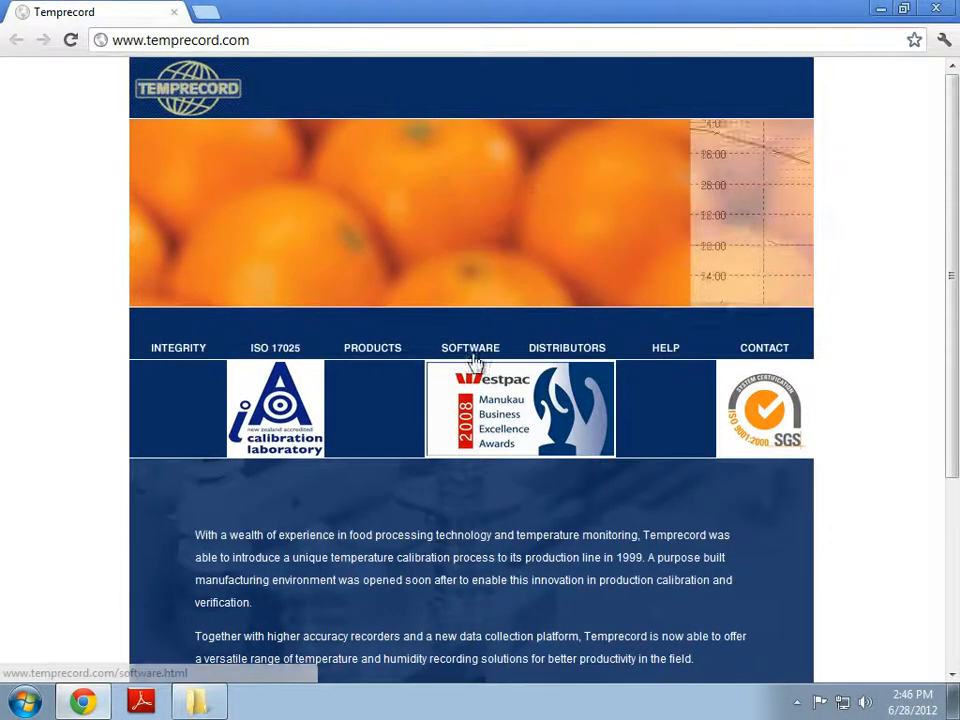
click(470, 347)
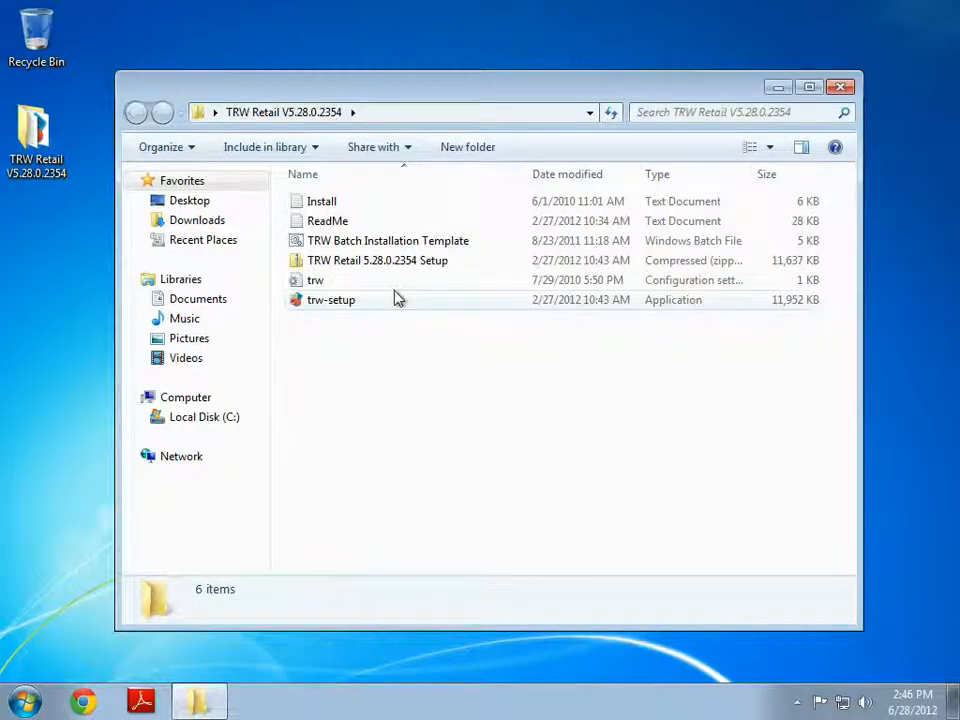
mouse_move(330, 300)
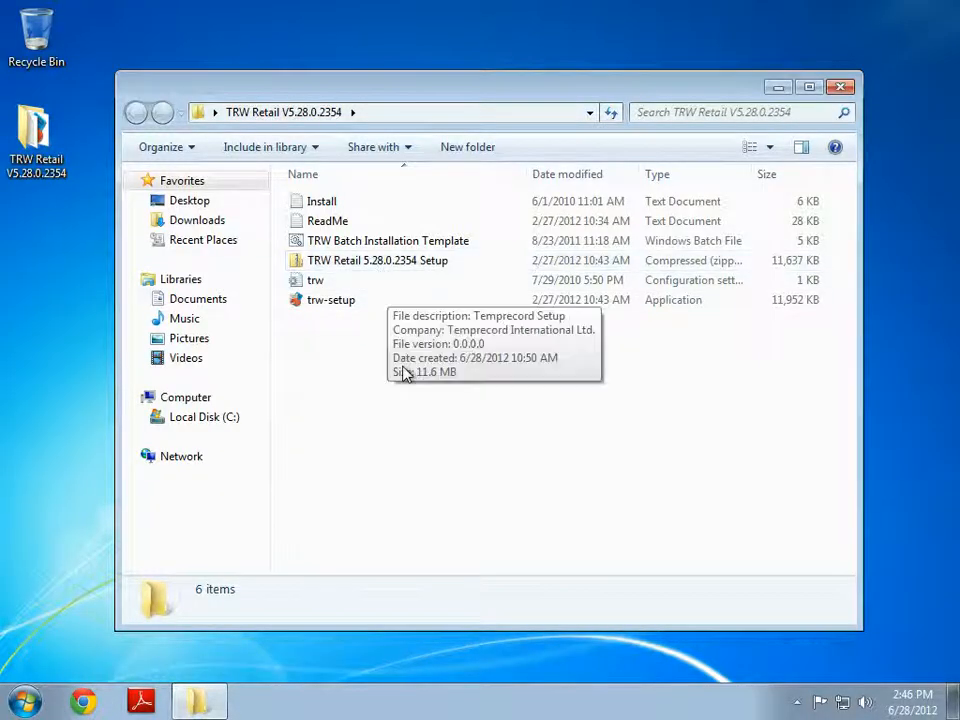
mouse_move(390, 366)
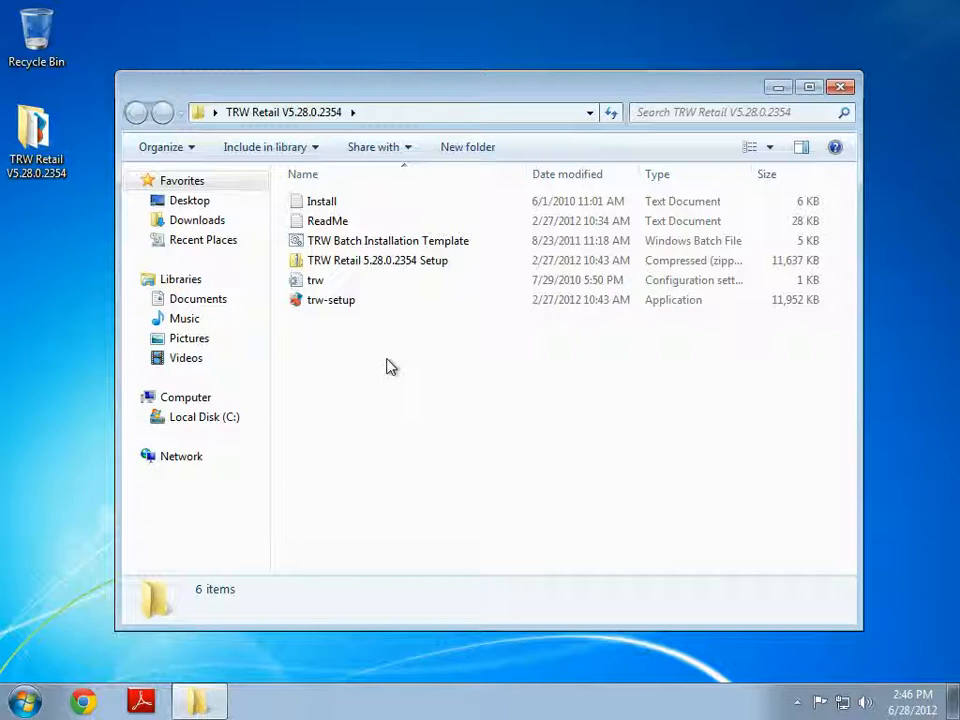
mouse_move(382, 369)
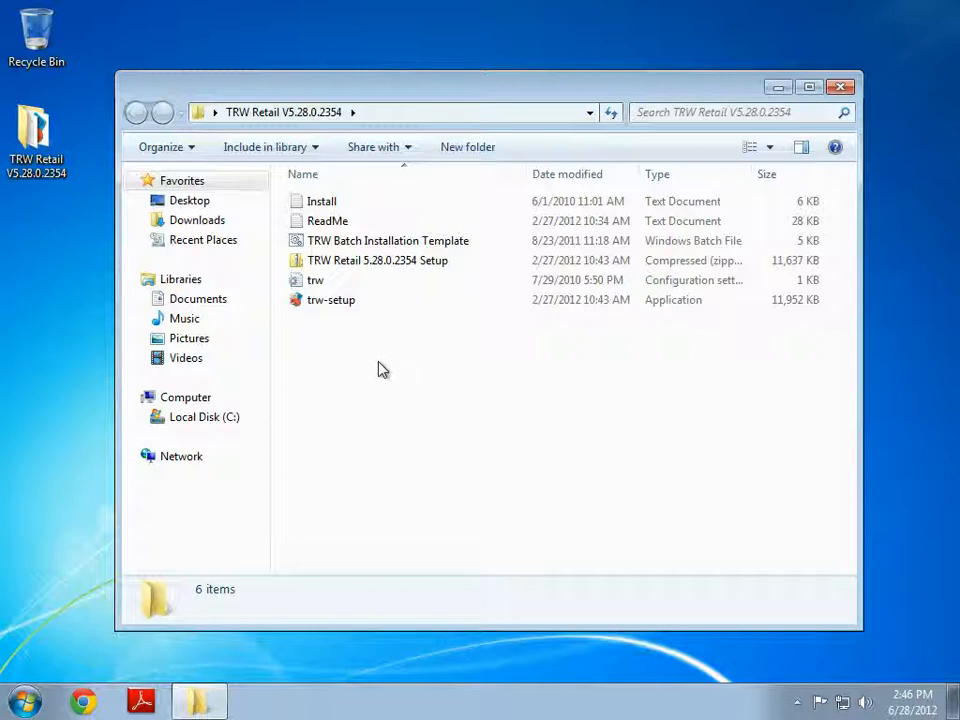
mouse_move(377, 260)
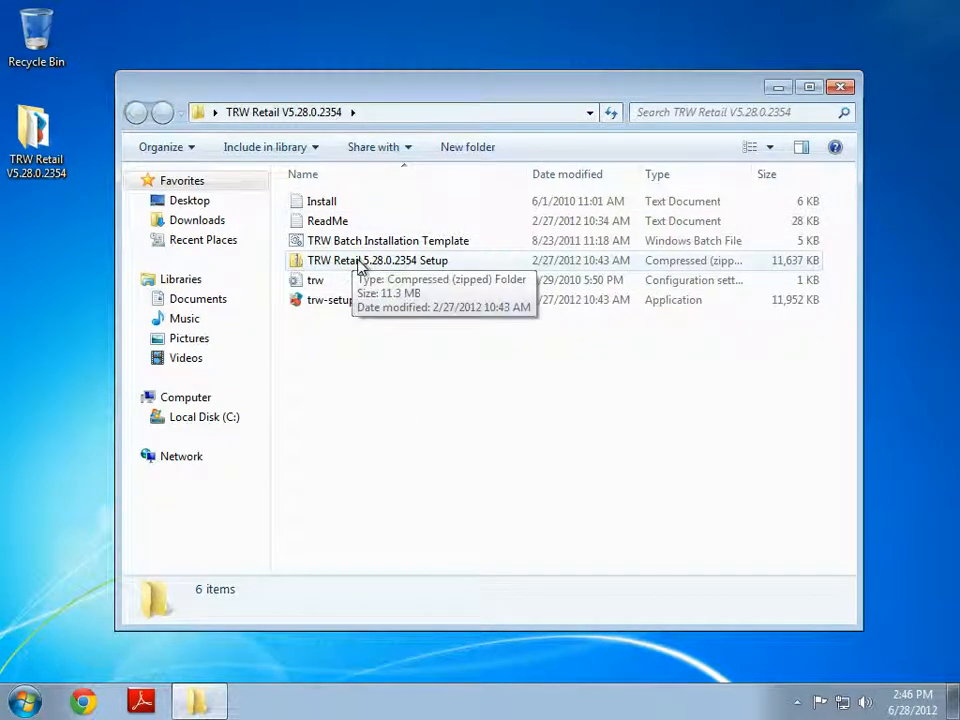
click(378, 260)
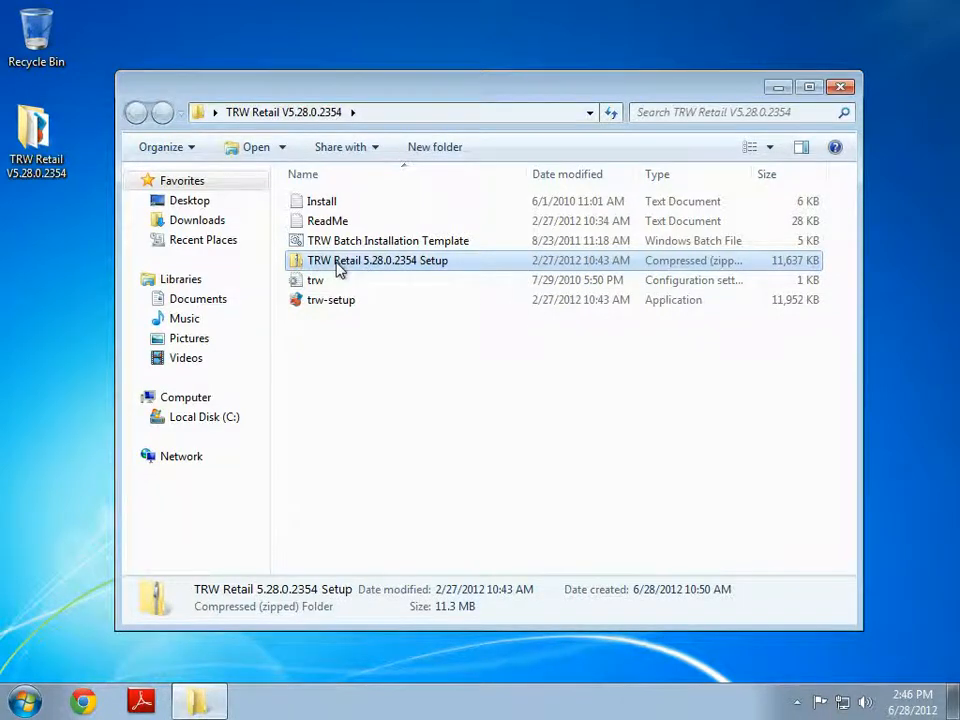
right_click(378, 260)
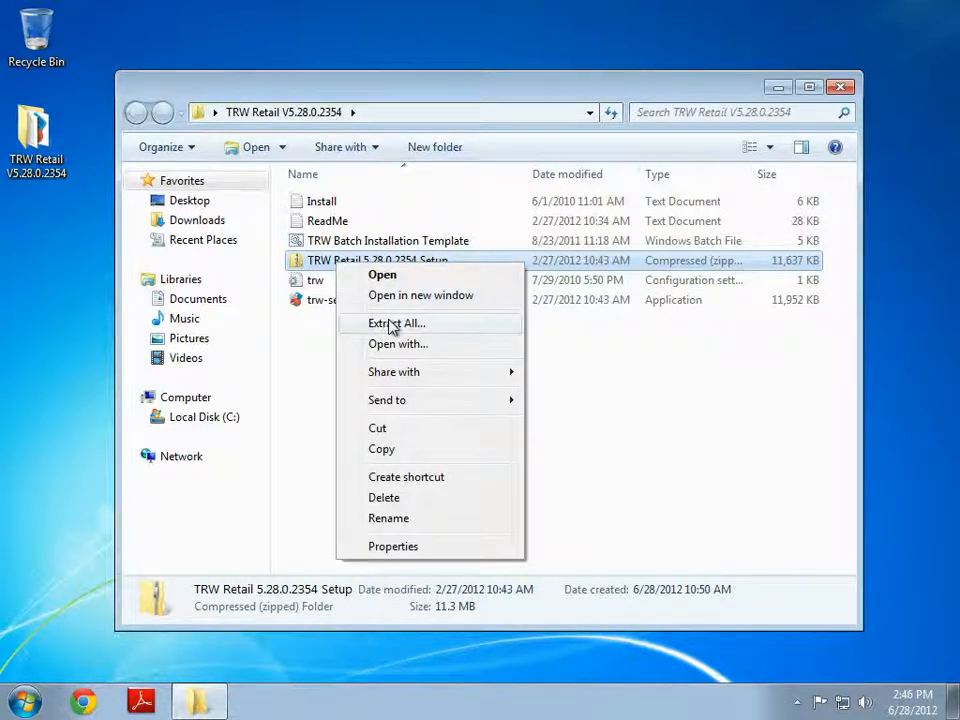
mouse_move(312, 360)
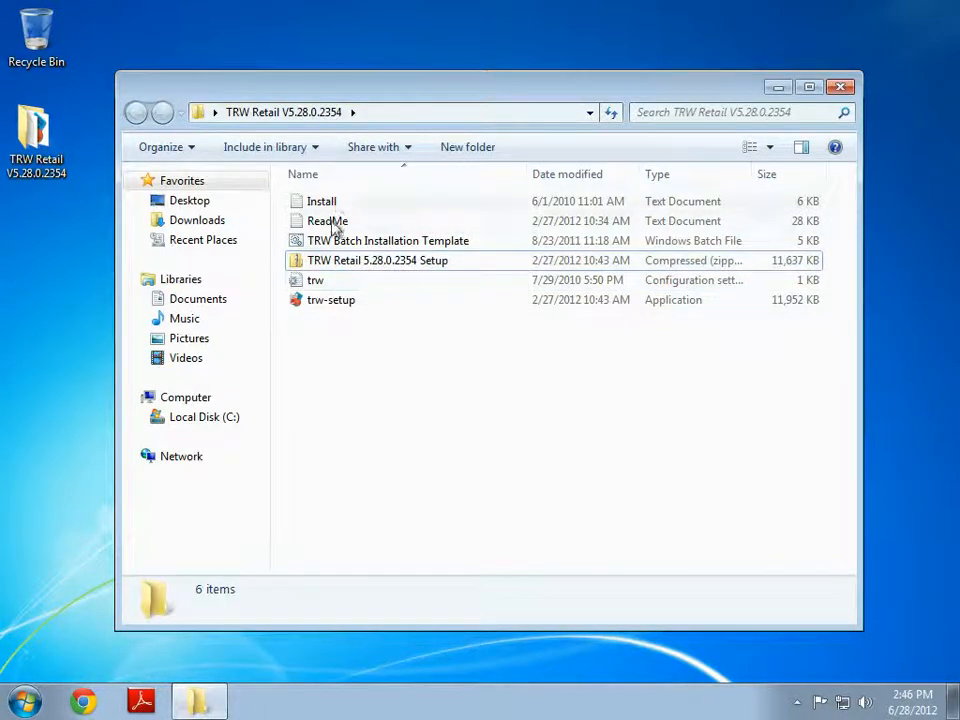
click(330, 300)
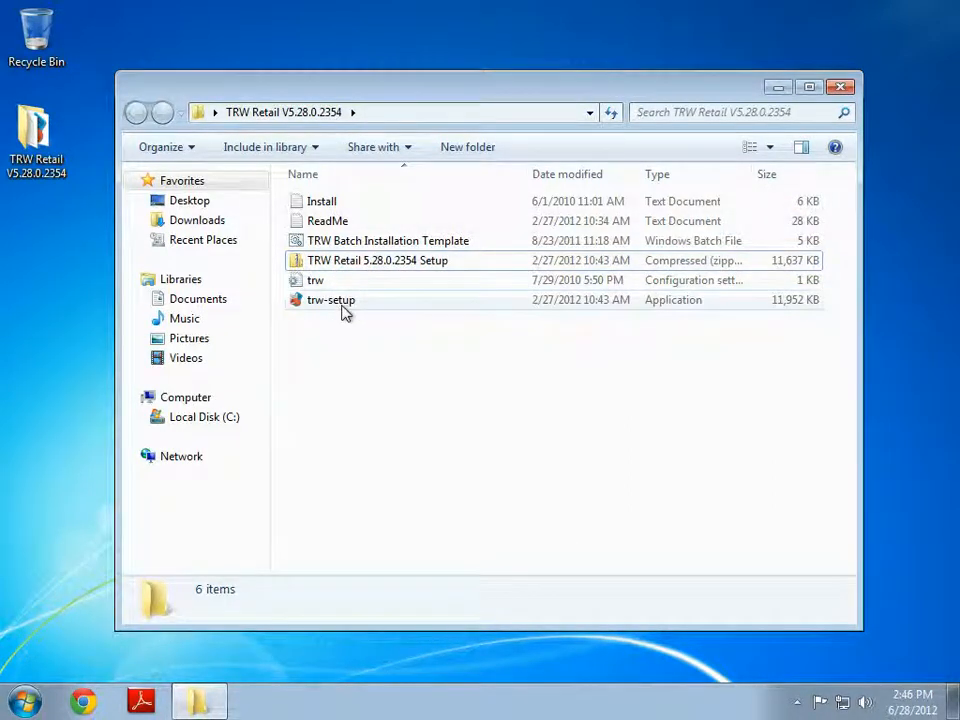
mouse_move(330, 300)
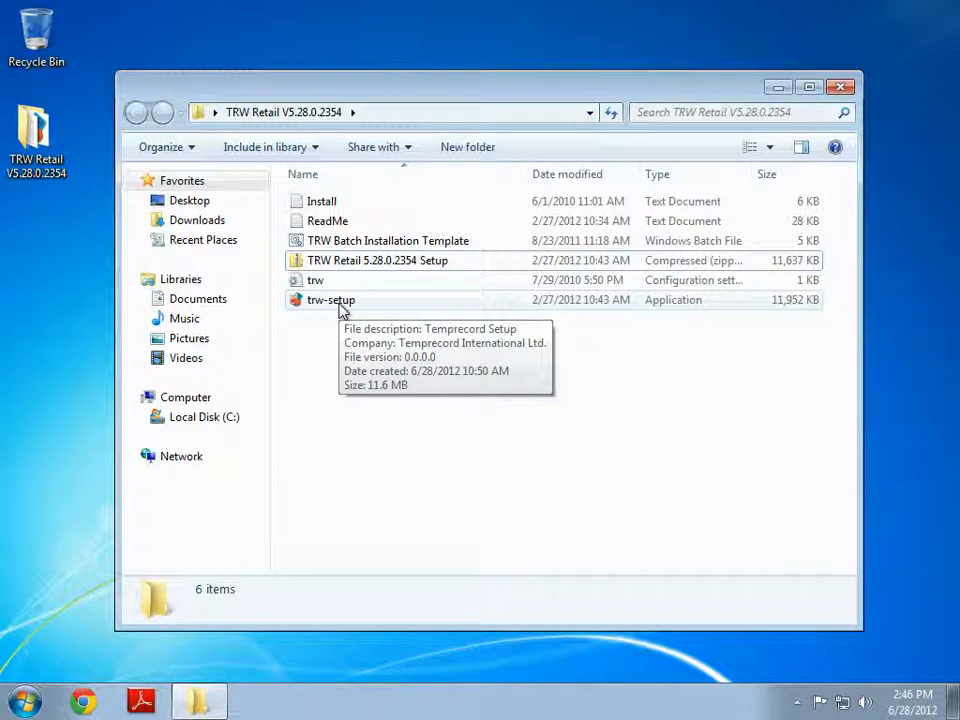
- Launch trw-setup and grant User Account Control permission so the Setup Wizard opens
double_click(330, 300)
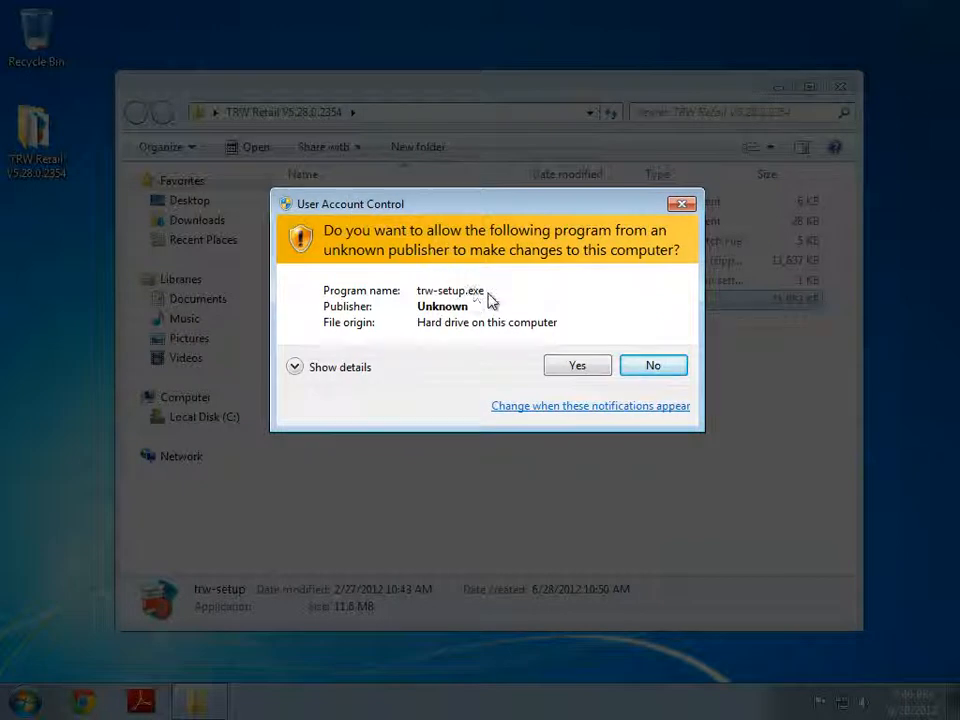
mouse_move(557, 297)
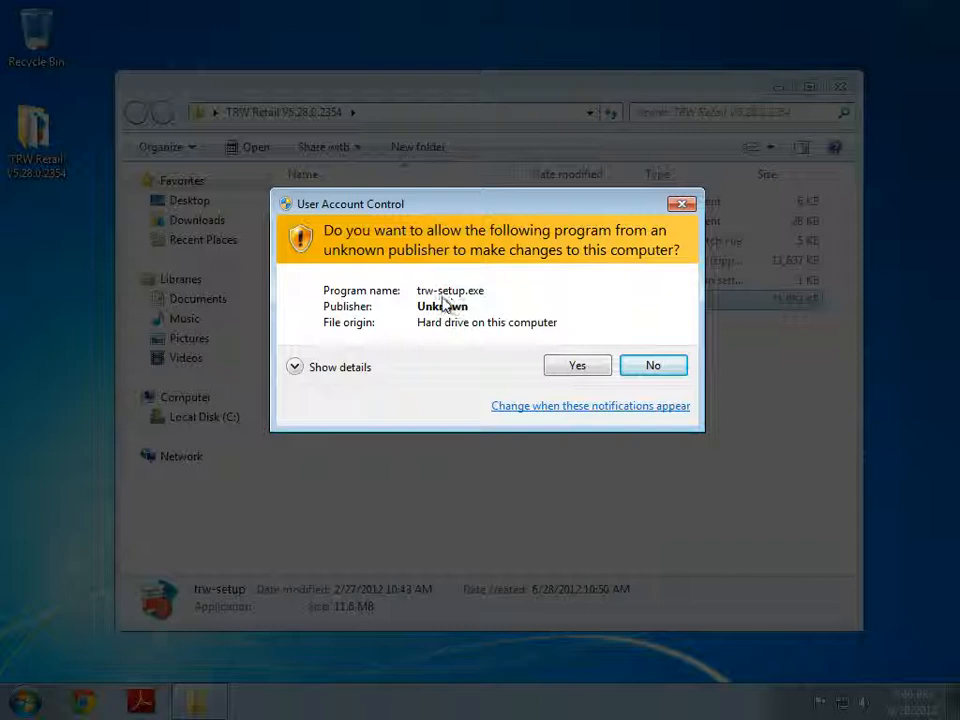
mouse_move(535, 313)
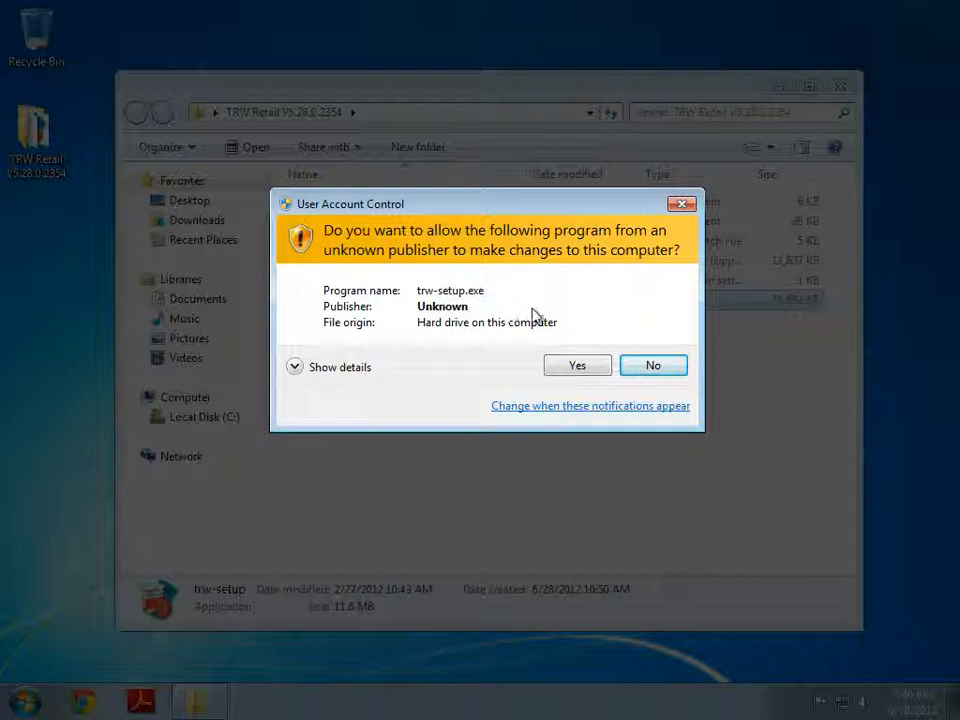
mouse_move(500, 358)
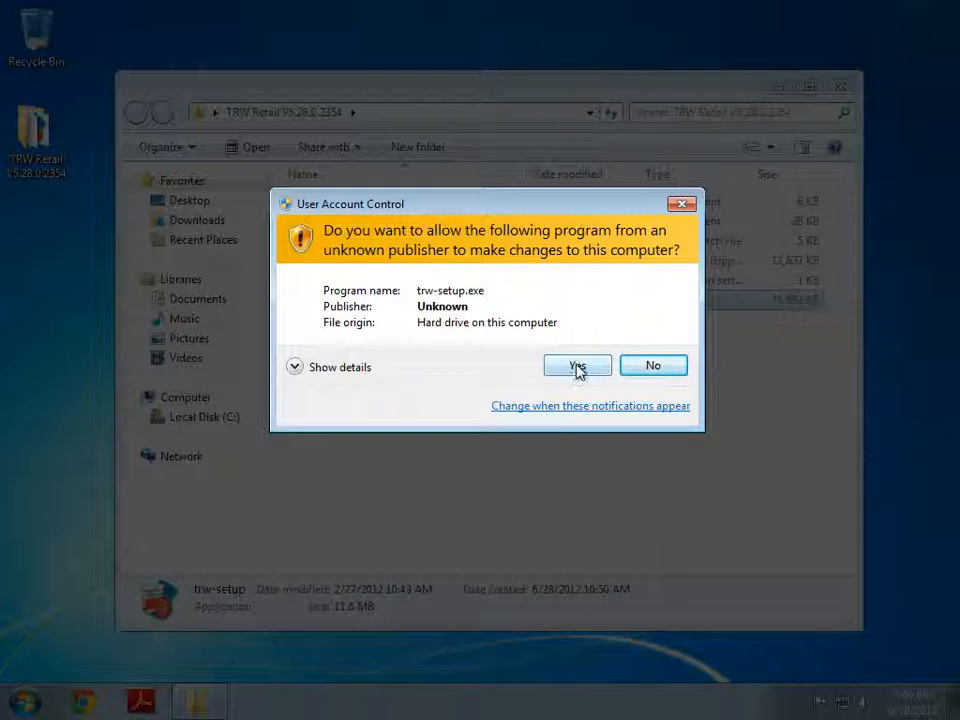
click(577, 365)
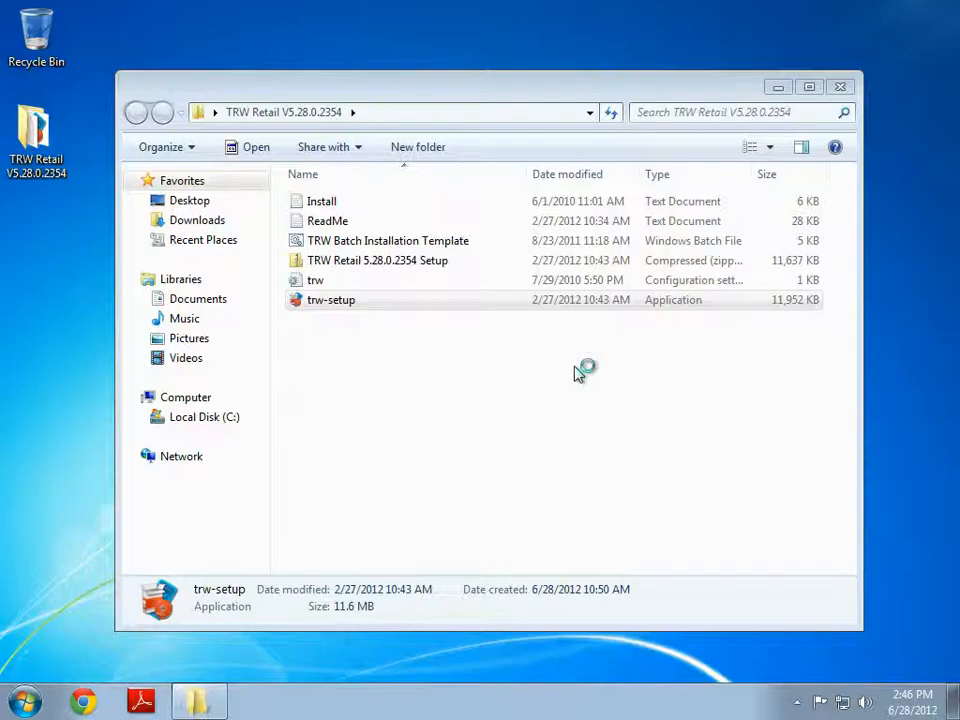
double_click(330, 299)
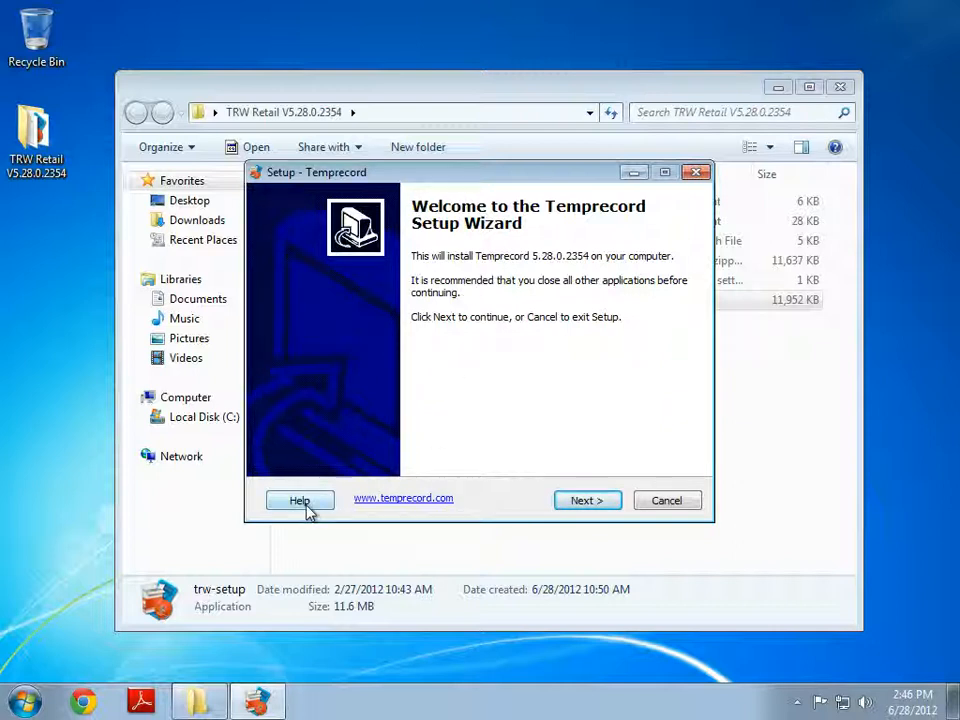
mouse_move(410, 508)
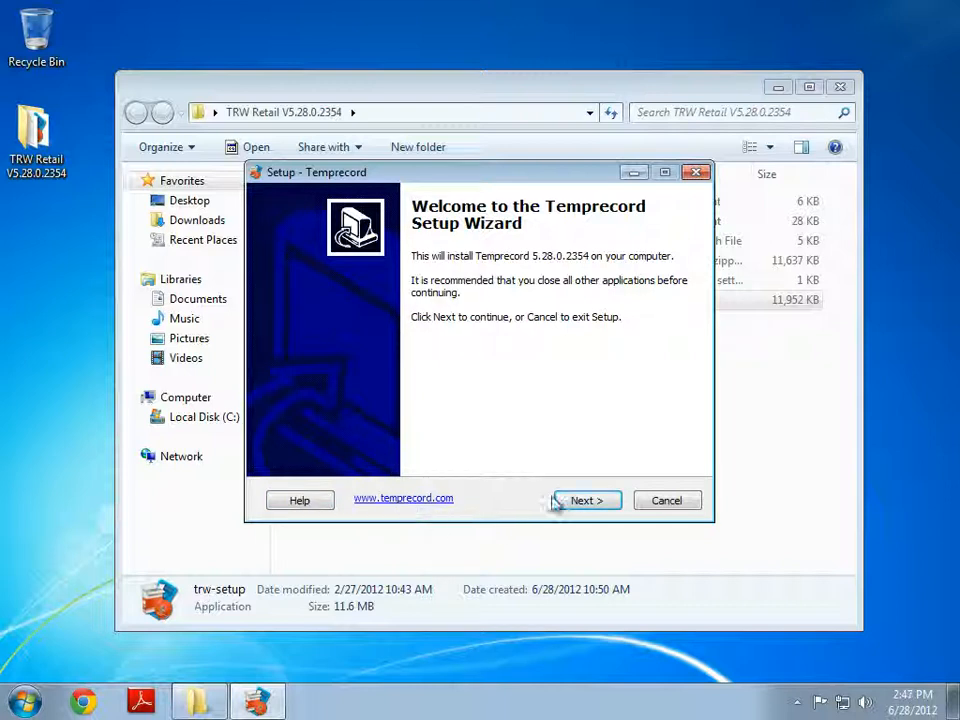
mouse_move(588, 503)
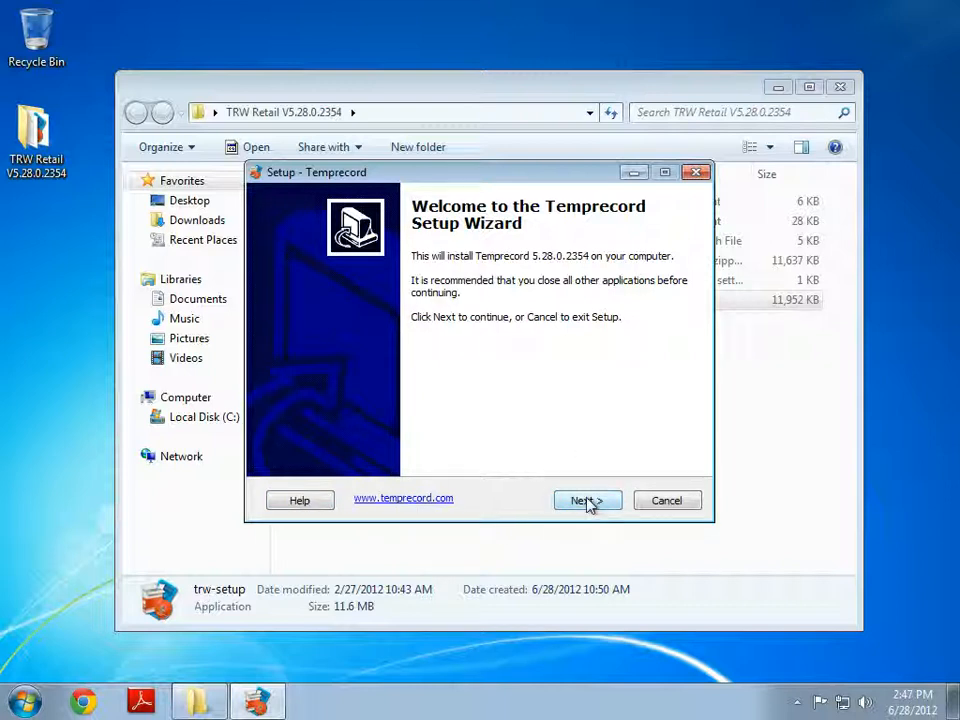
- Pass the welcome page and choose installing for all users with separate per-user settings
click(587, 500)
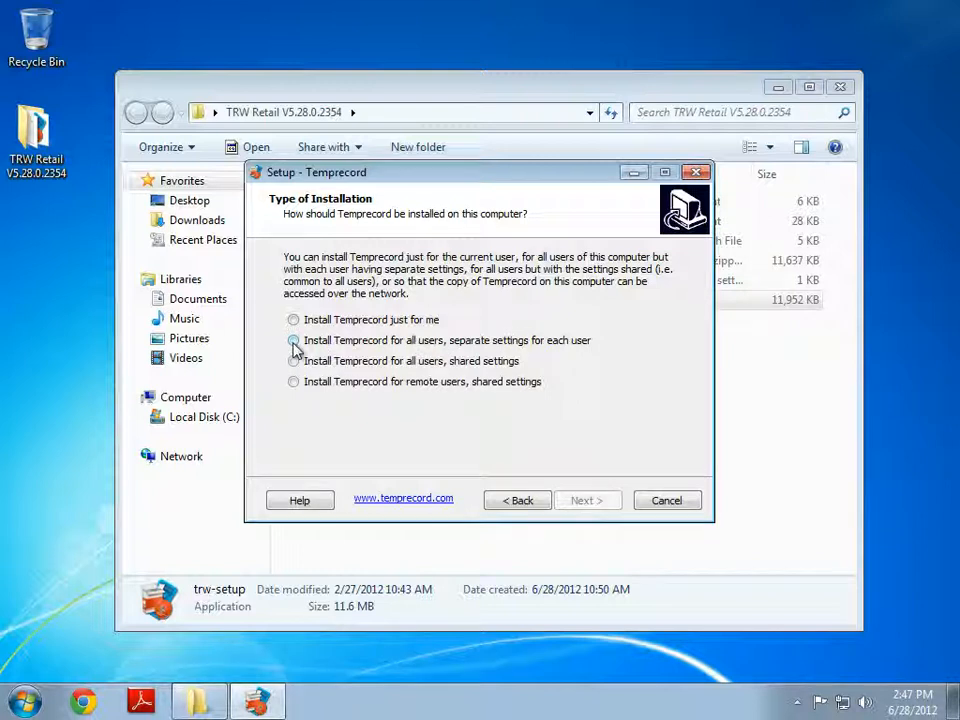
click(294, 340)
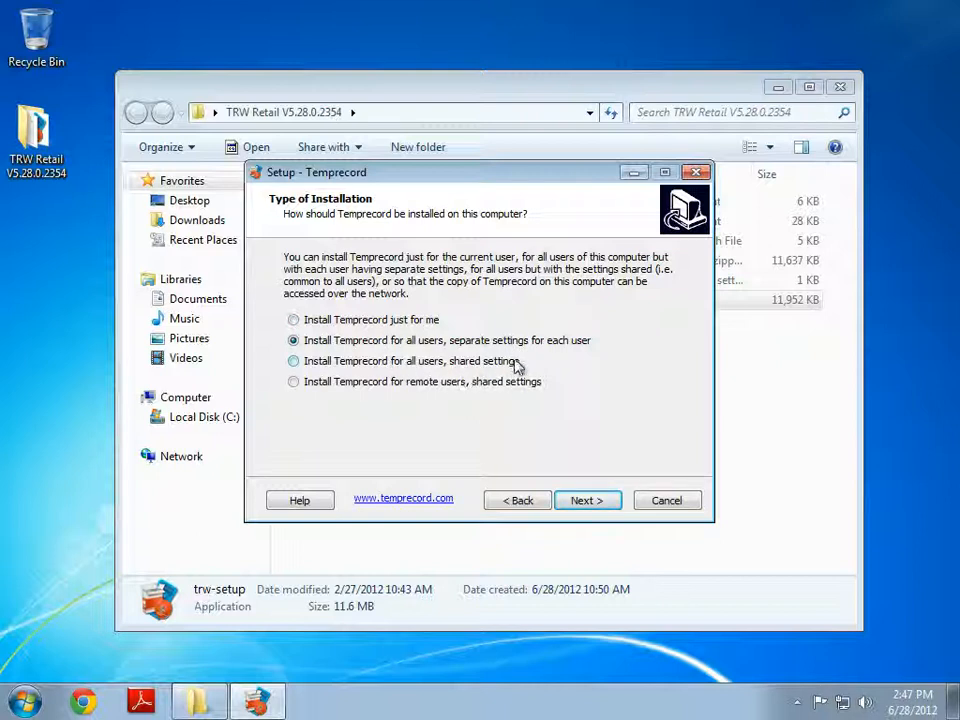
mouse_move(490, 355)
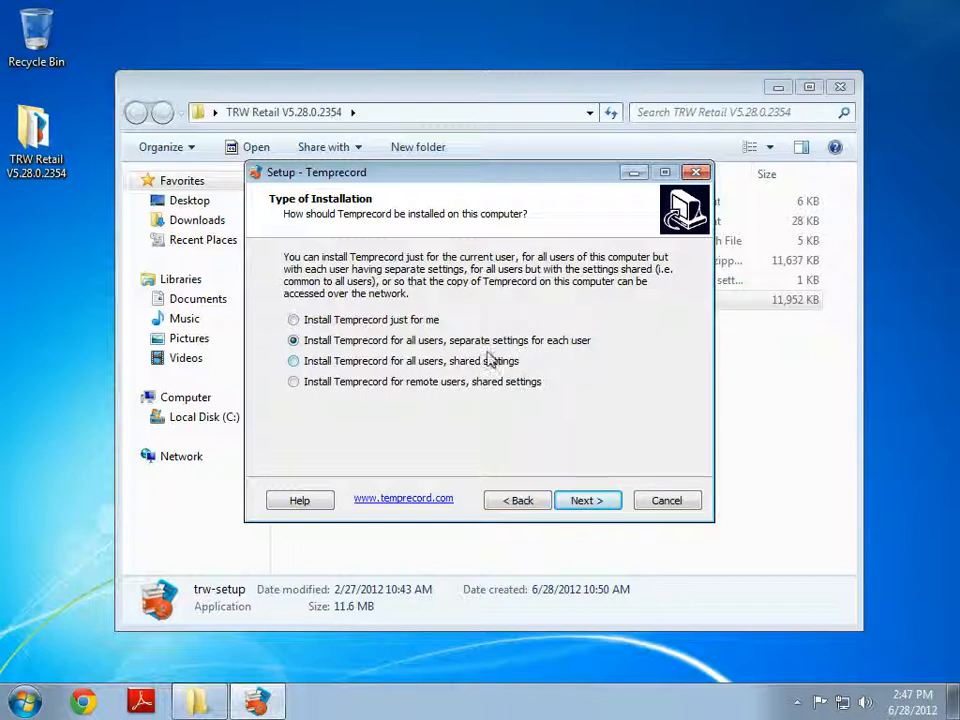
mouse_move(460, 360)
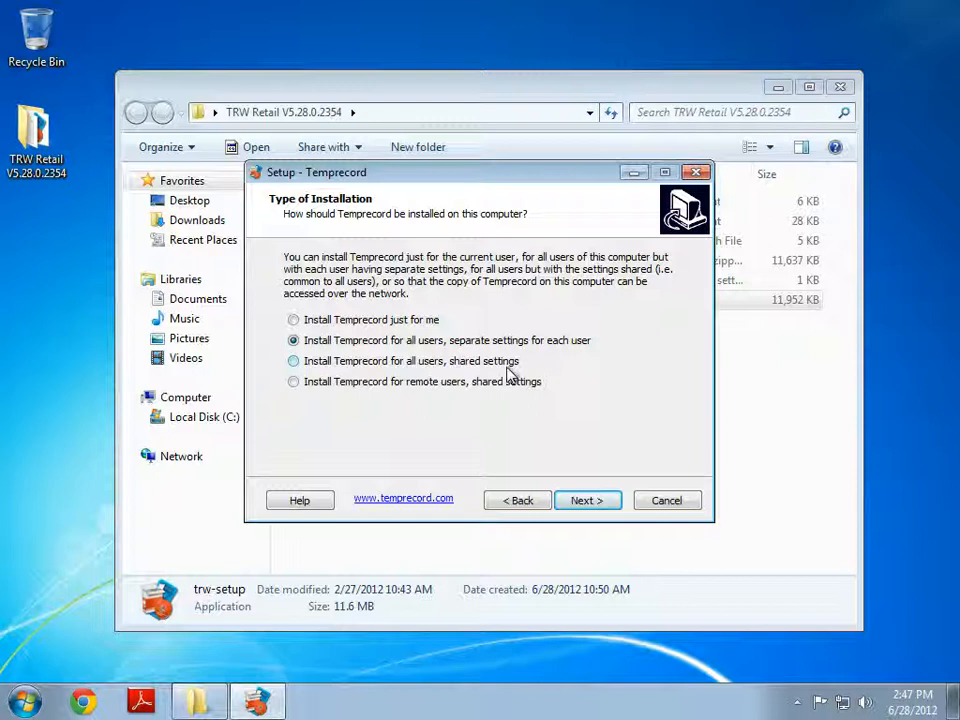
mouse_move(387, 402)
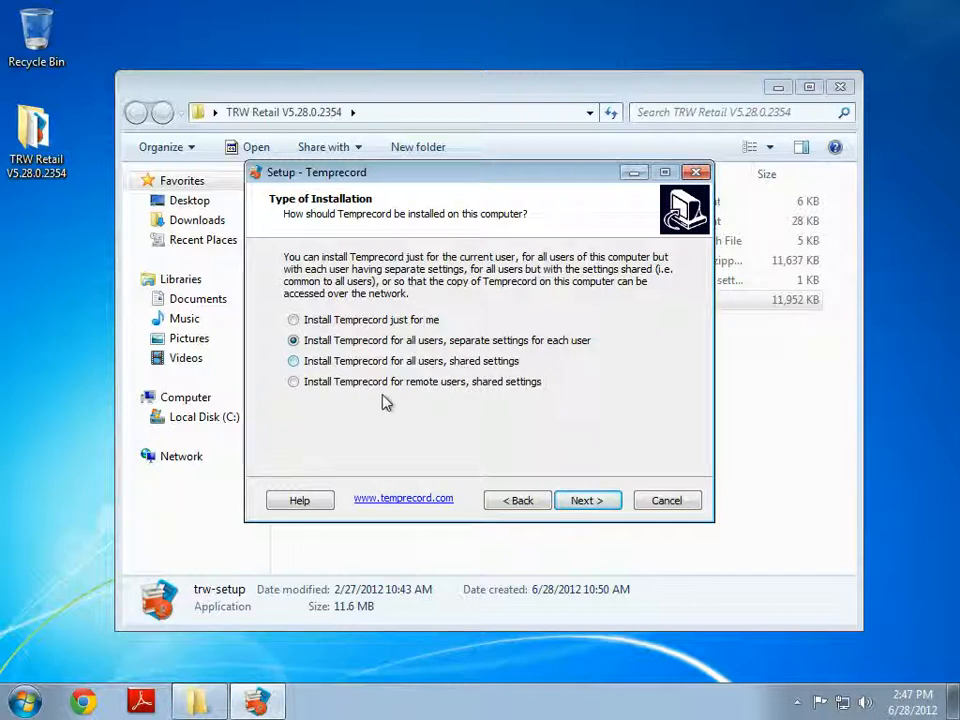
mouse_move(519, 398)
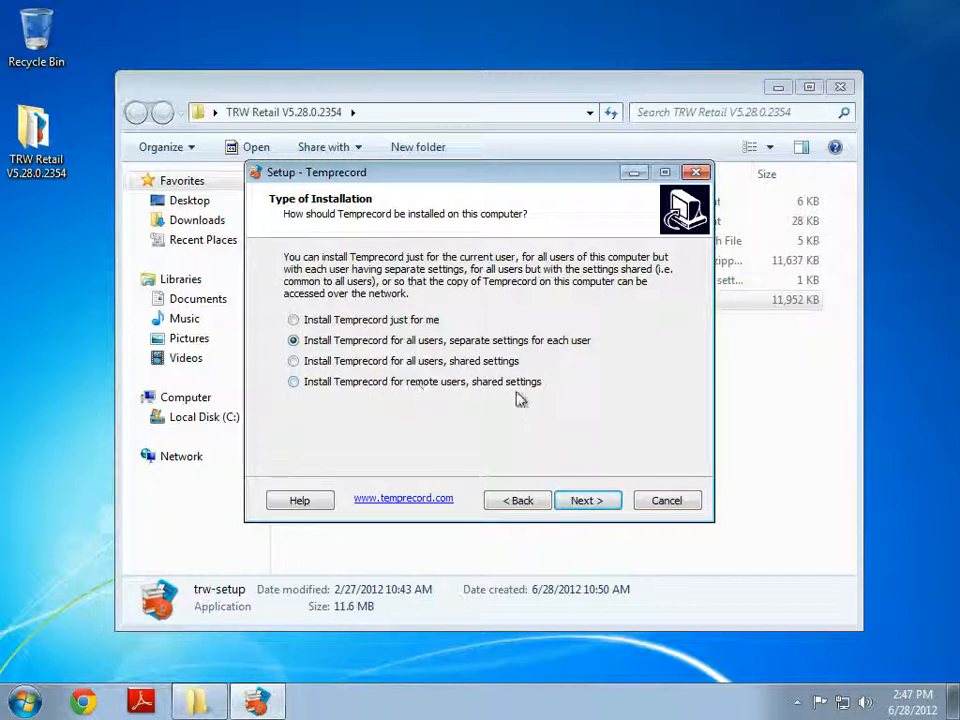
mouse_move(588, 500)
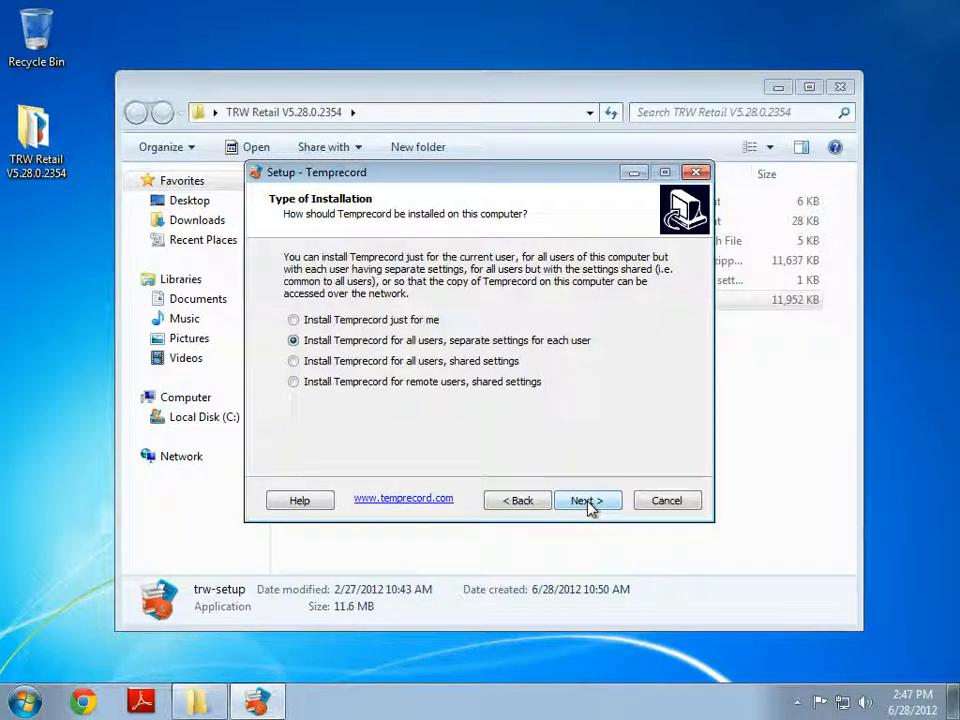
- Accept the all-users installation type, reaching the c:\Program Files\Temprecord\TRW destination page
click(587, 500)
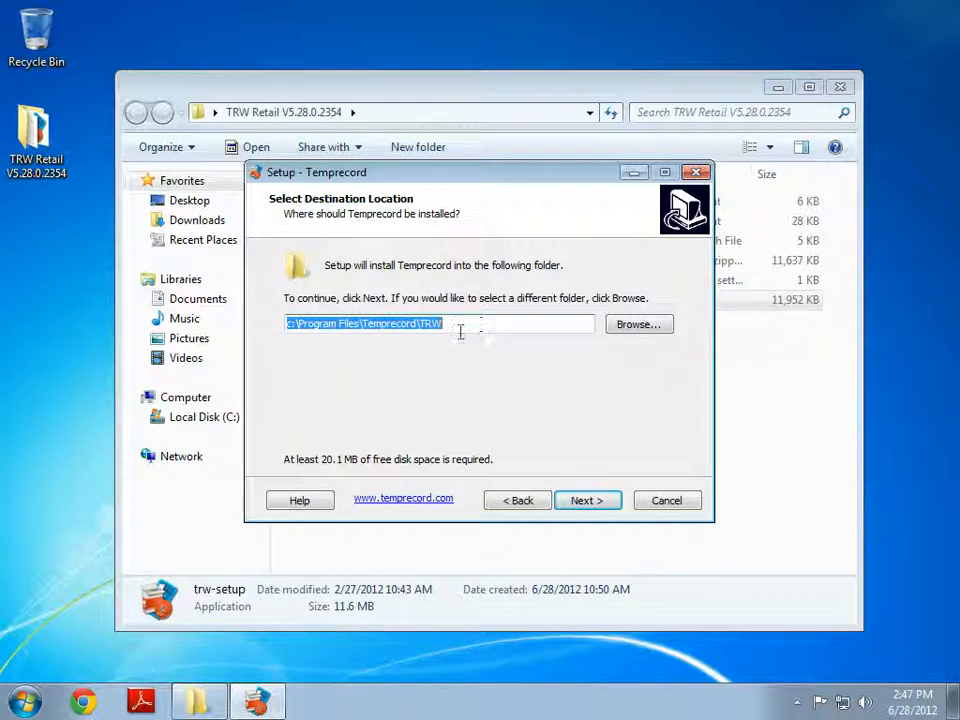
mouse_move(435, 310)
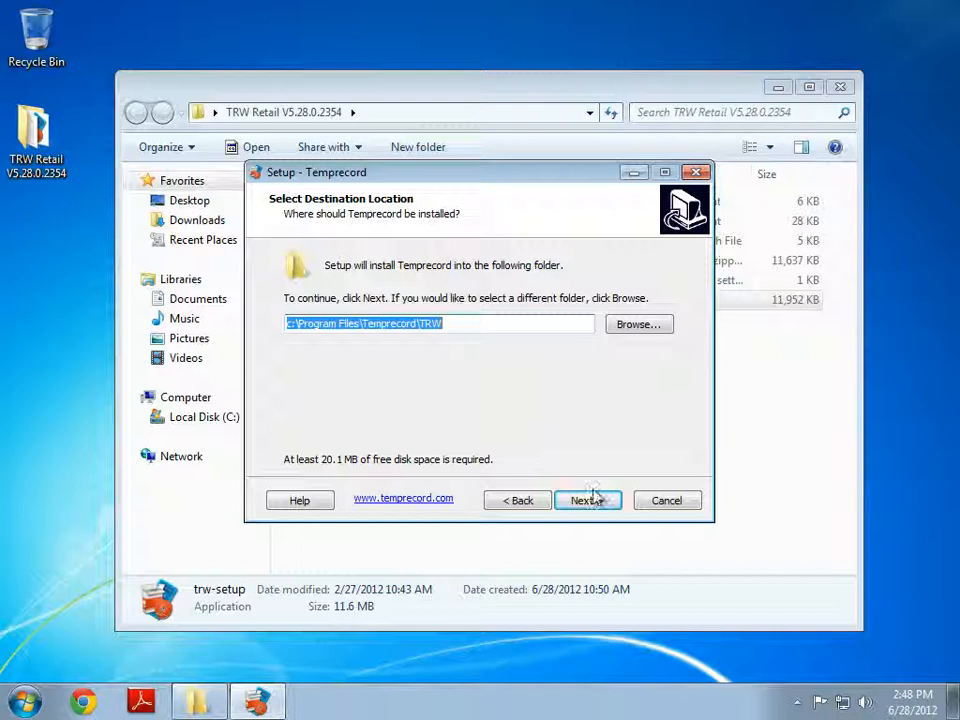
- Accept the default install folder, briefly checking the Start Menu's All Programs folders
click(587, 500)
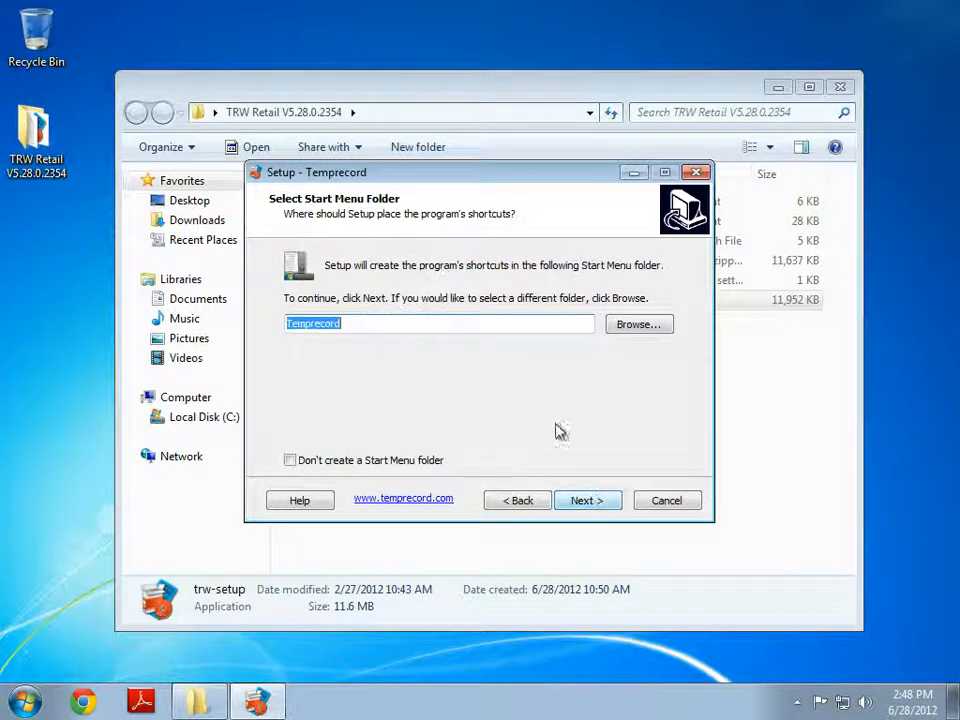
mouse_move(605, 333)
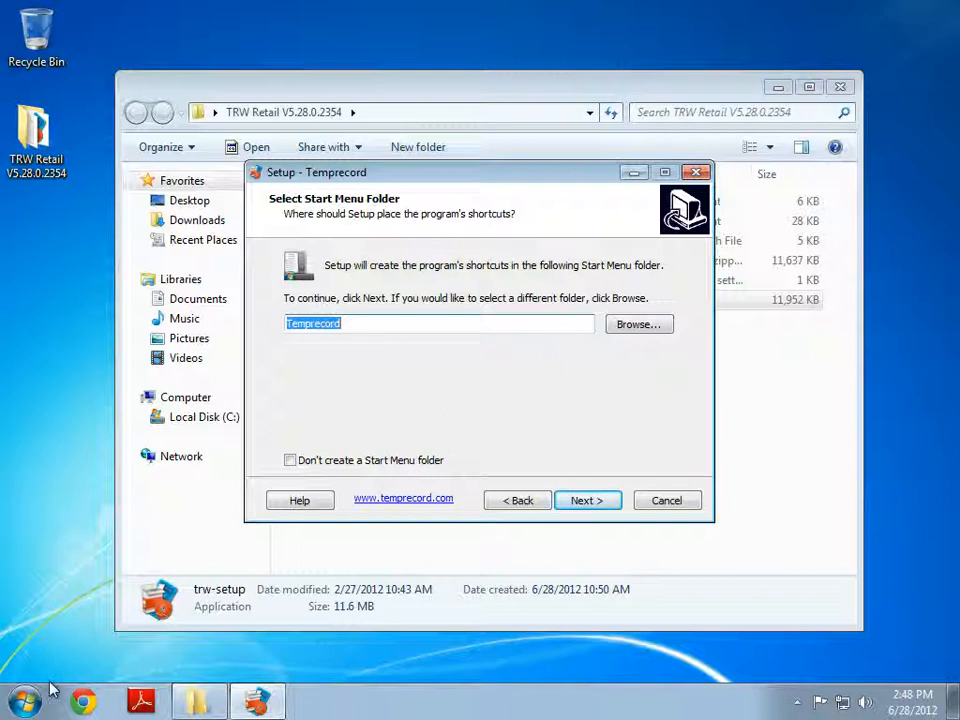
click(22, 697)
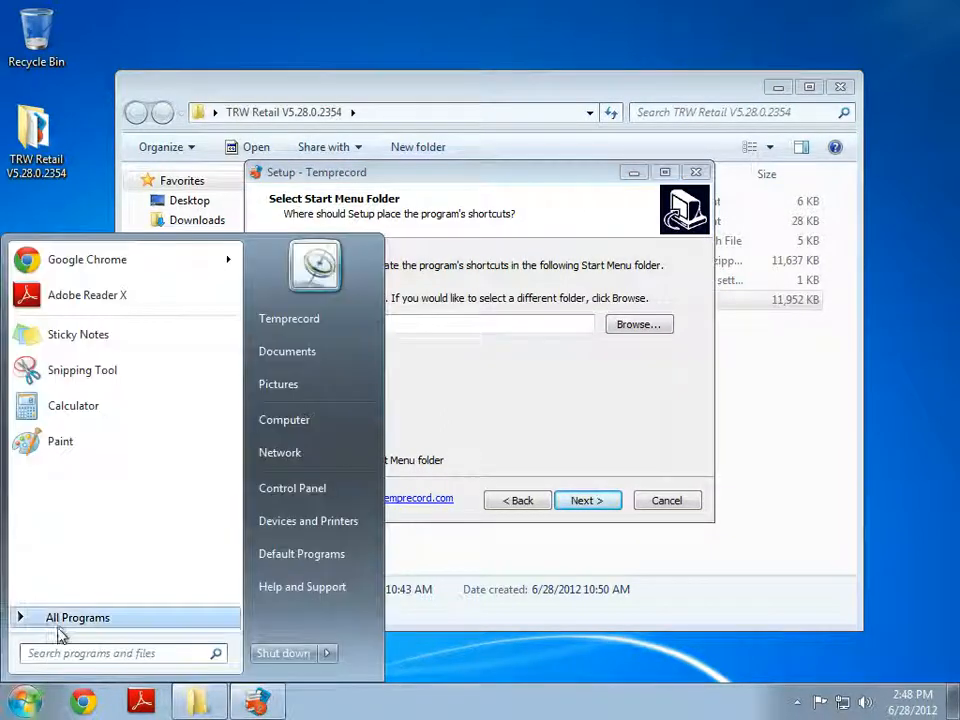
click(77, 617)
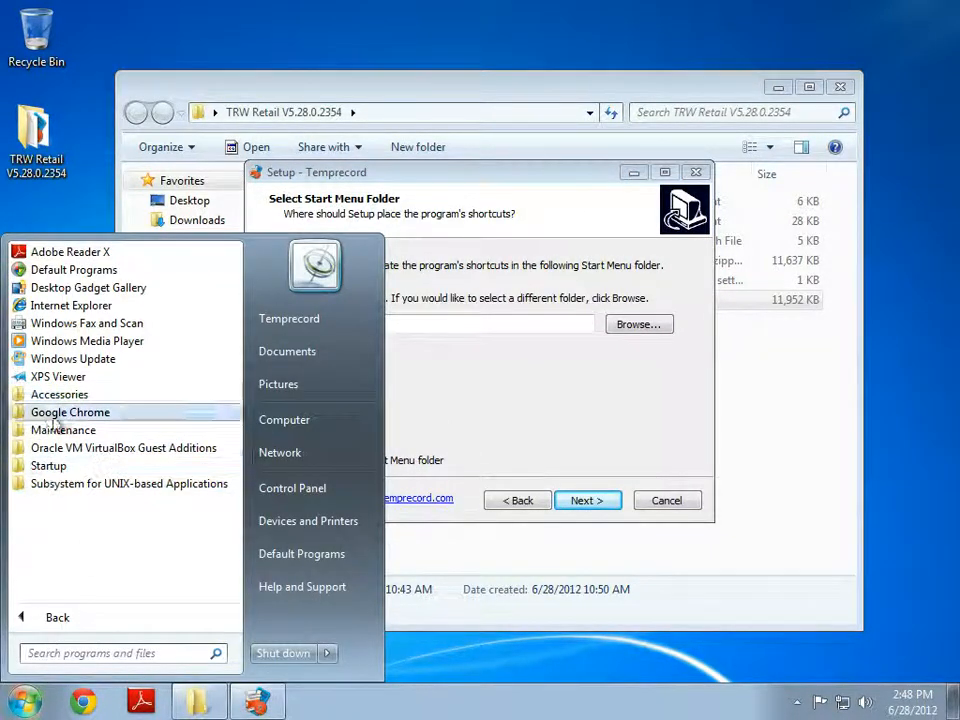
click(450, 410)
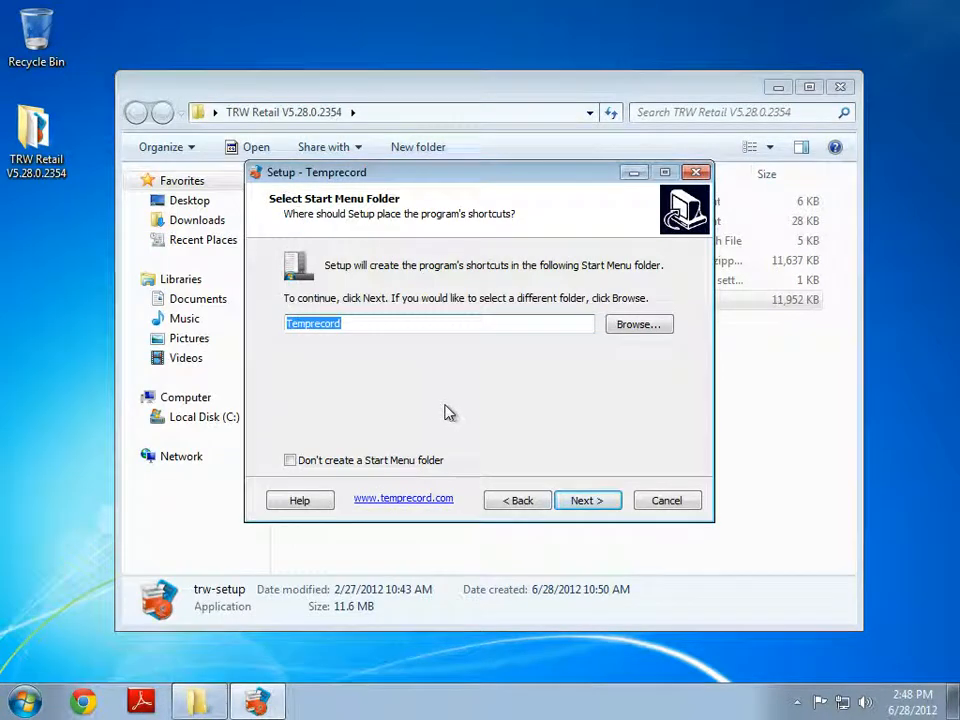
mouse_move(353, 399)
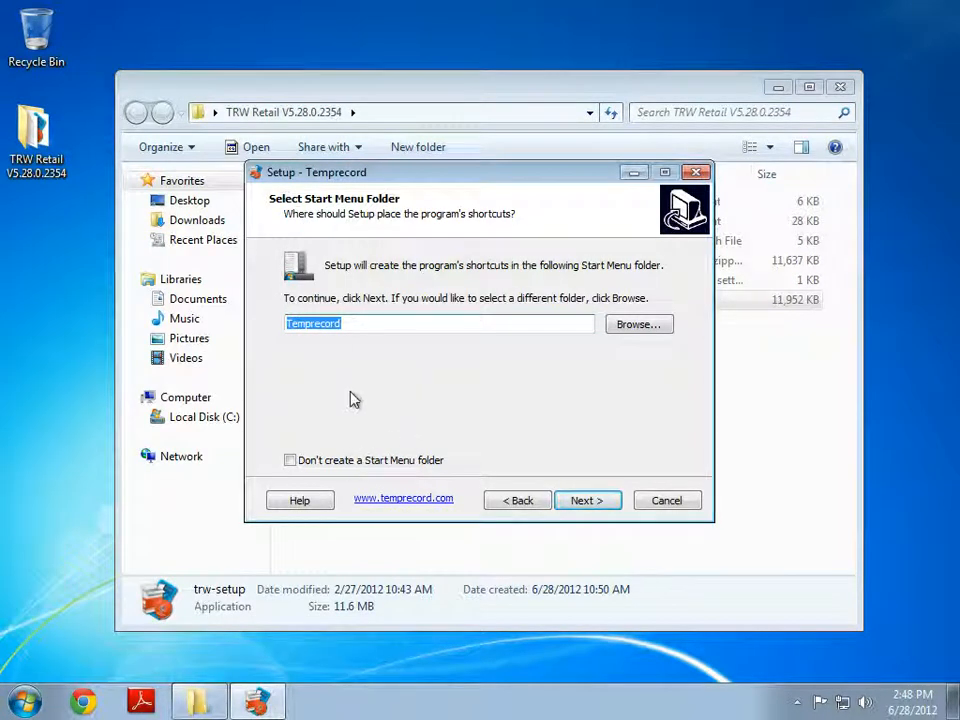
mouse_move(340, 472)
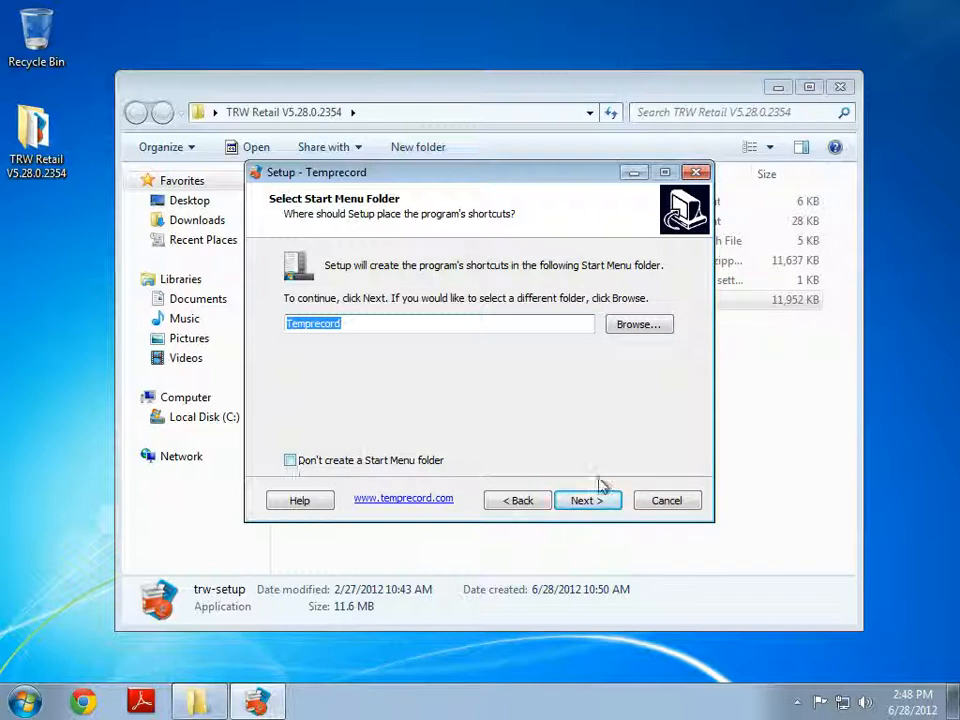
- Keep the Temprecord Start Menu folder and uncheck the Quick Launch icon, keeping the desktop icon
click(587, 500)
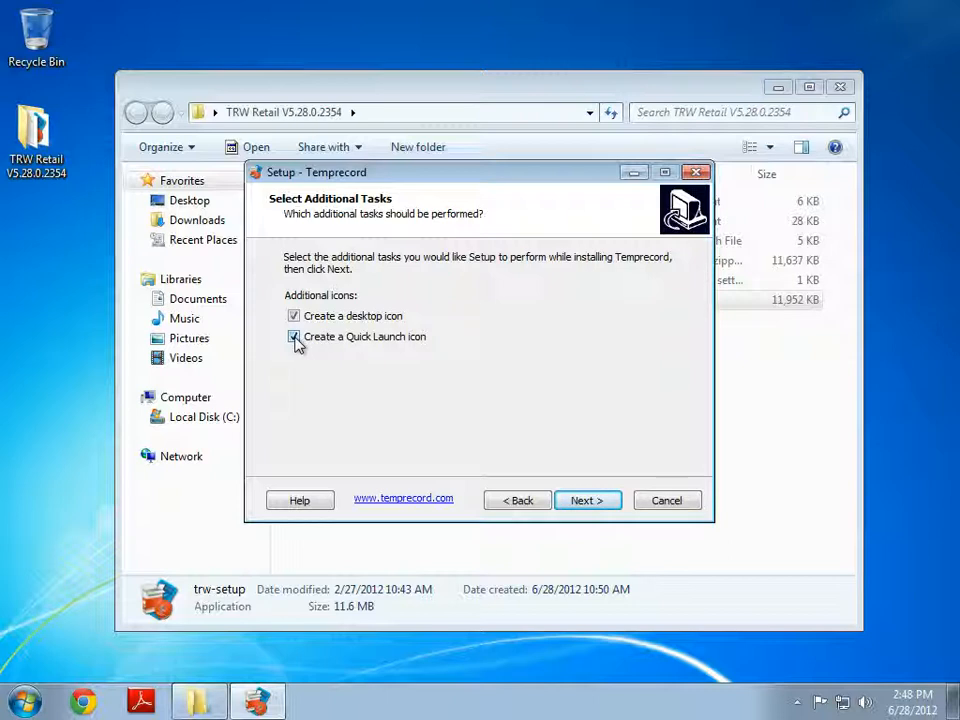
click(294, 336)
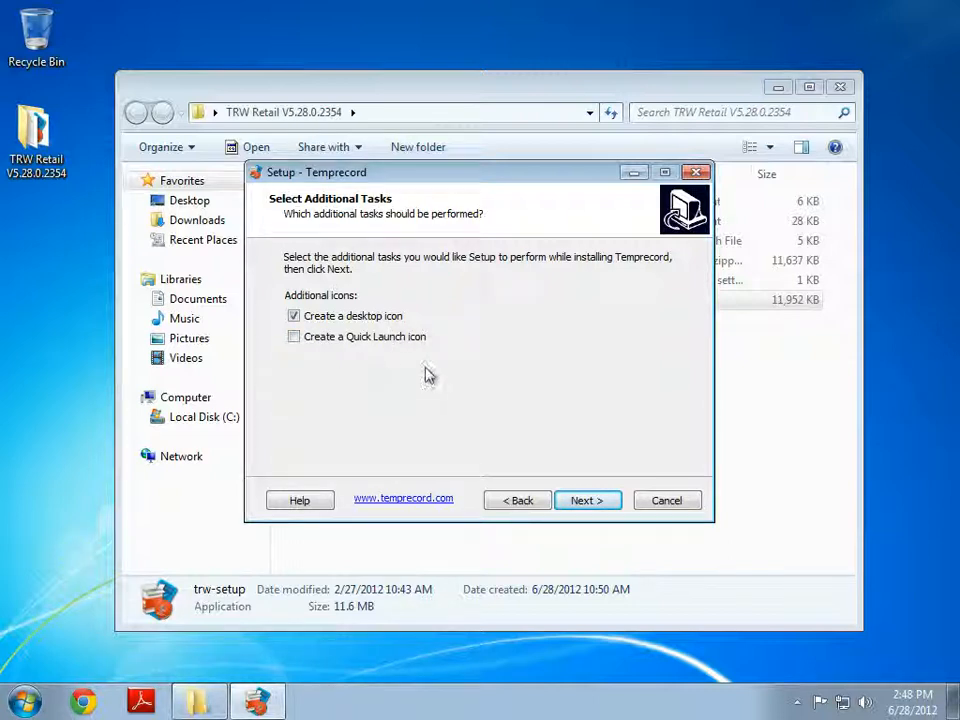
mouse_move(463, 385)
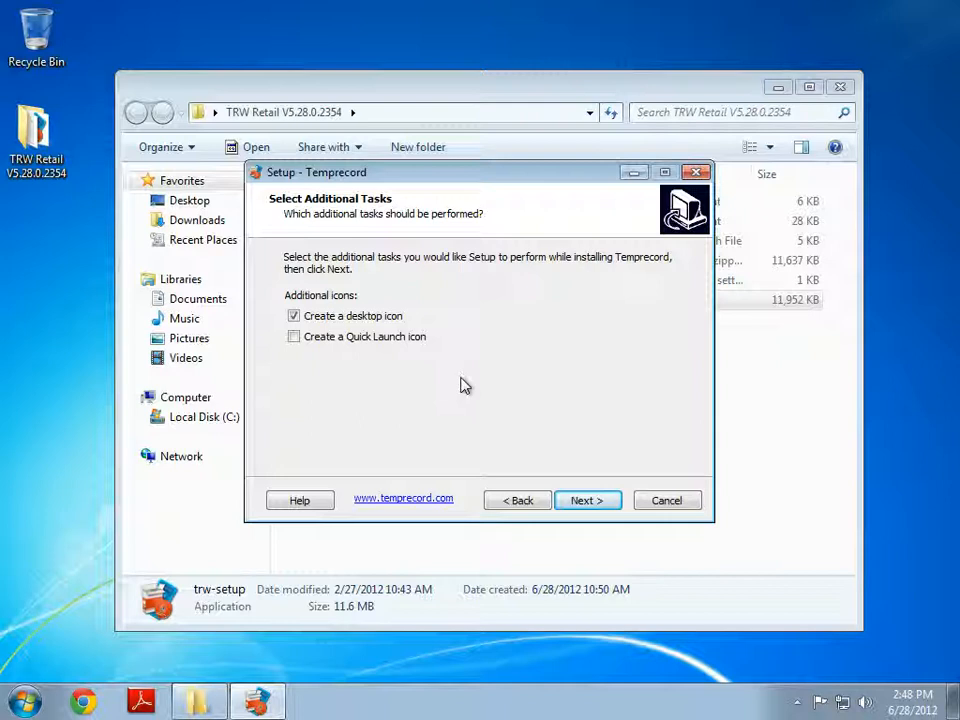
mouse_move(570, 314)
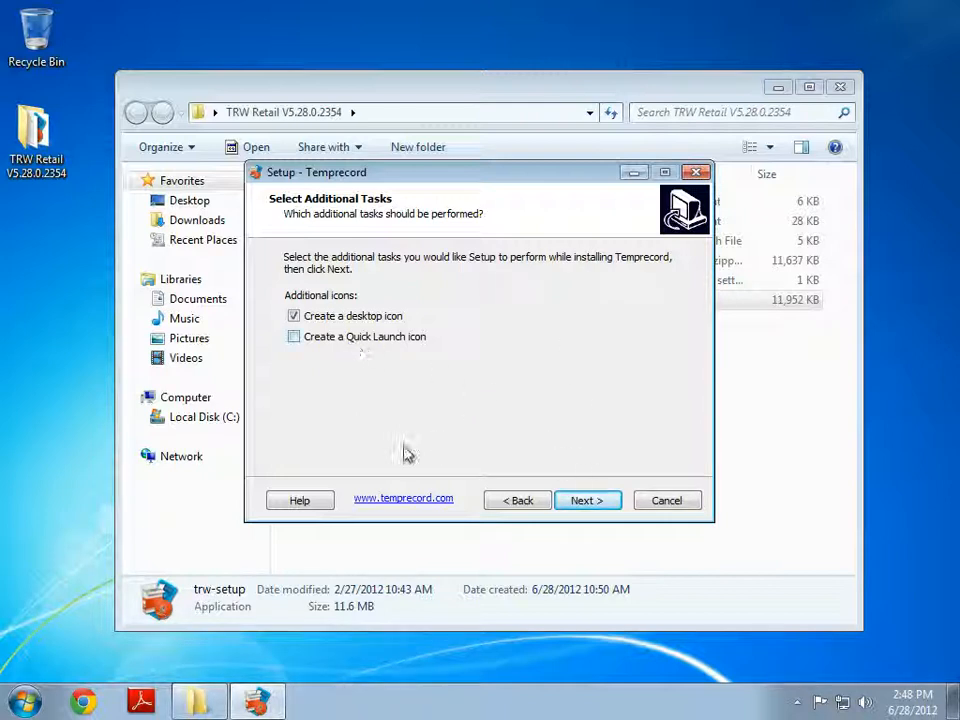
mouse_move(598, 478)
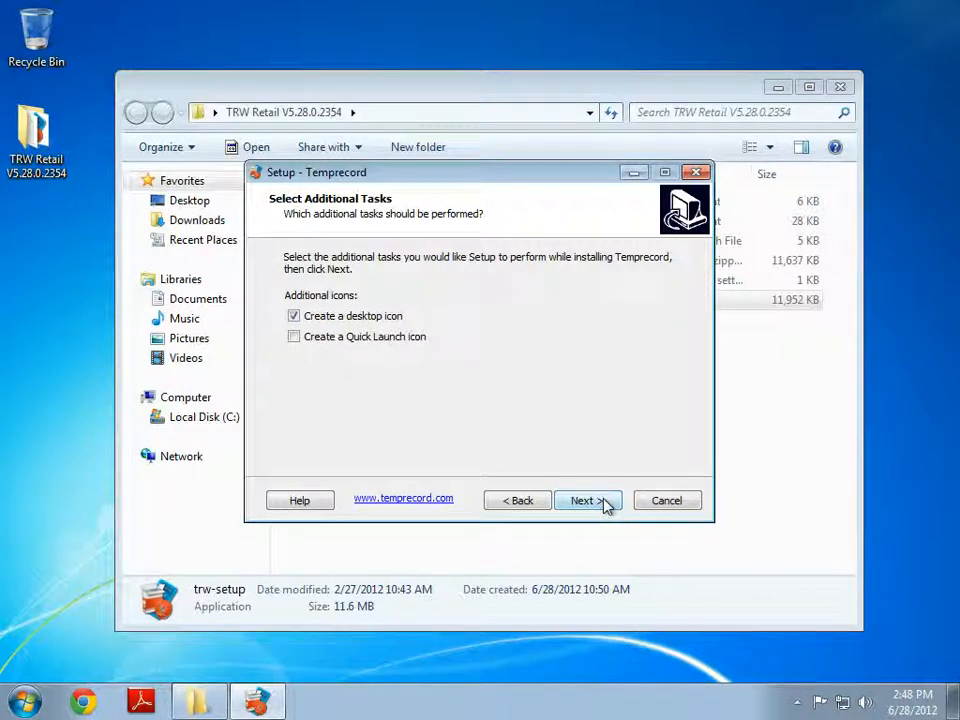
- Confirm the desktop-icon-only task choice to show the Ready to Install summary
click(583, 500)
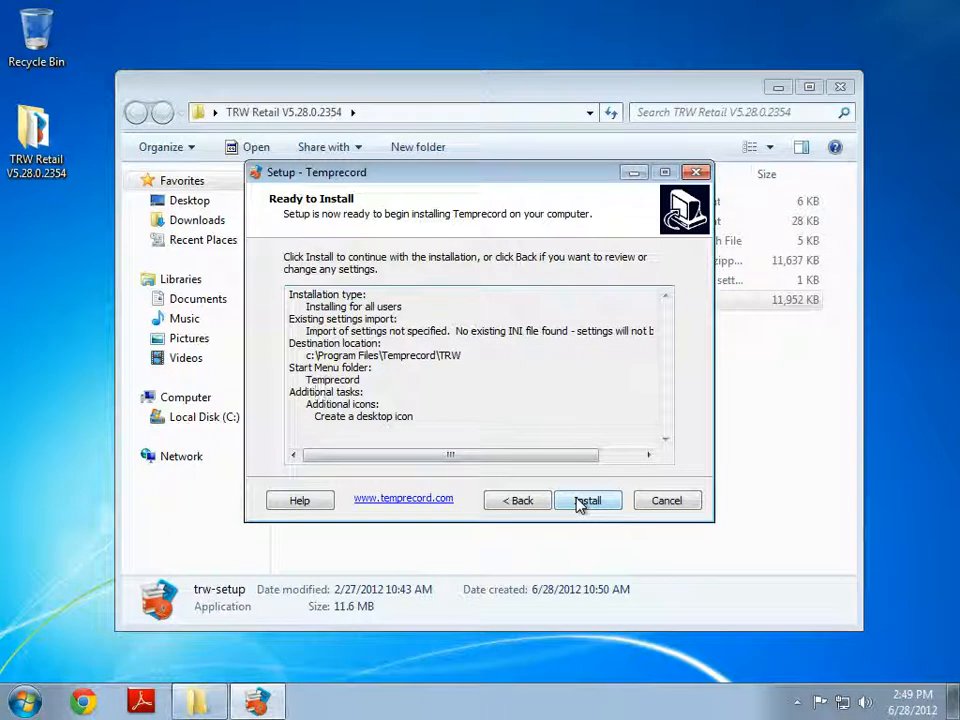
- Start the Temprecord installation and respond to the unverified driver software warning
click(588, 500)
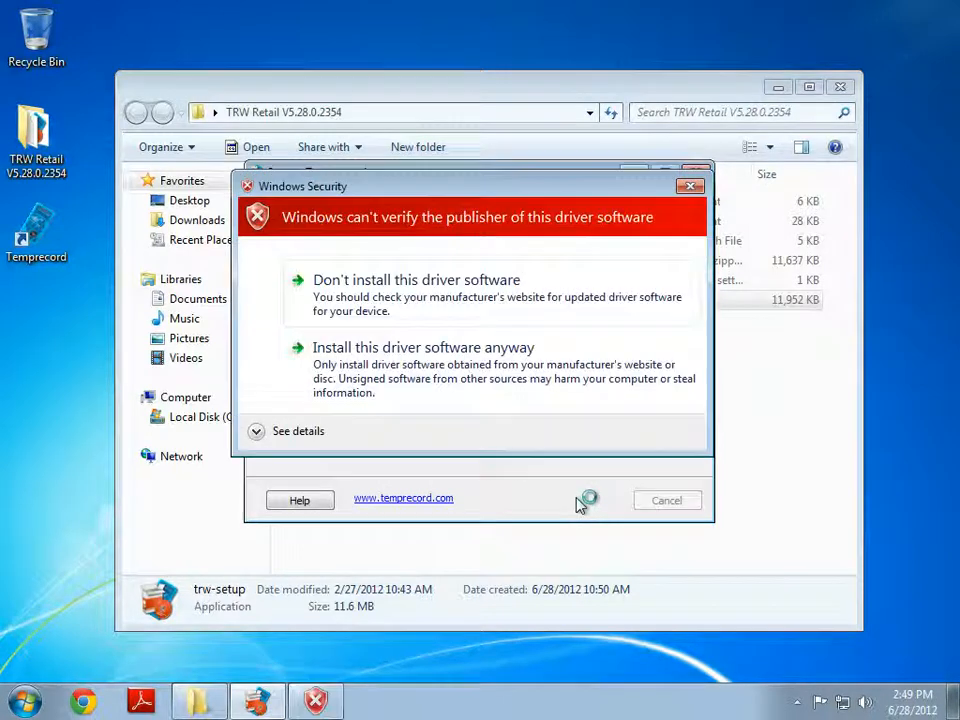
mouse_move(475, 187)
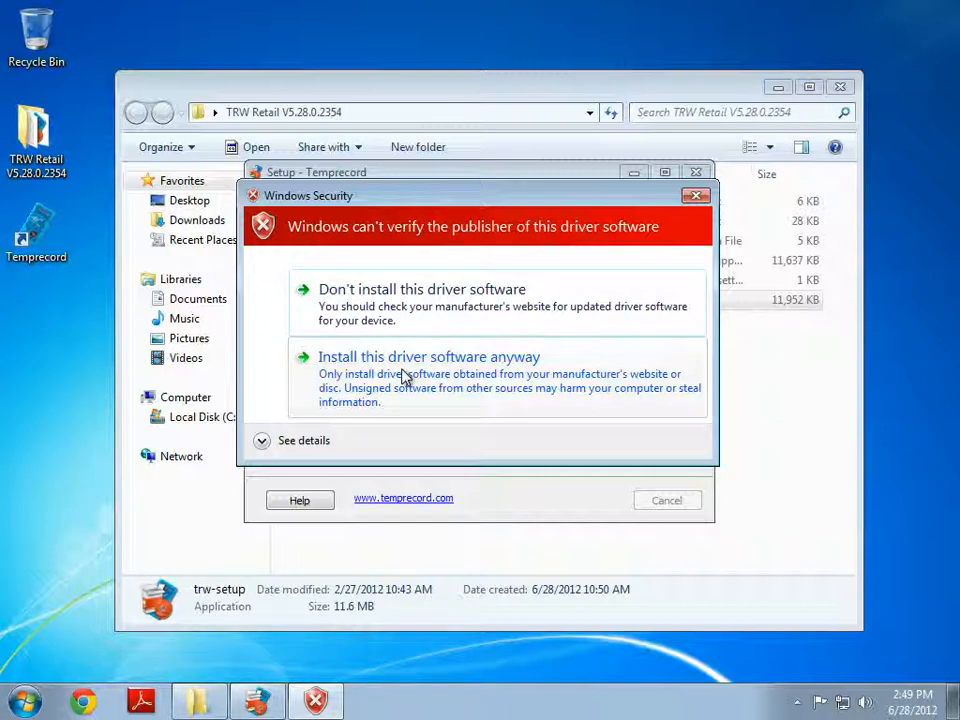
mouse_move(373, 378)
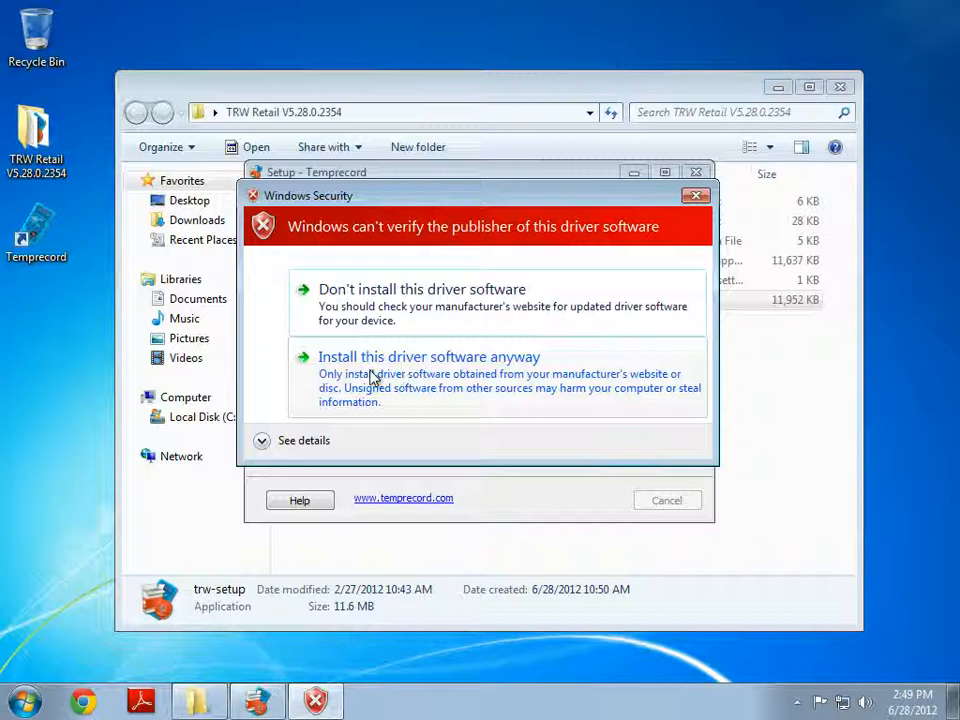
mouse_move(397, 388)
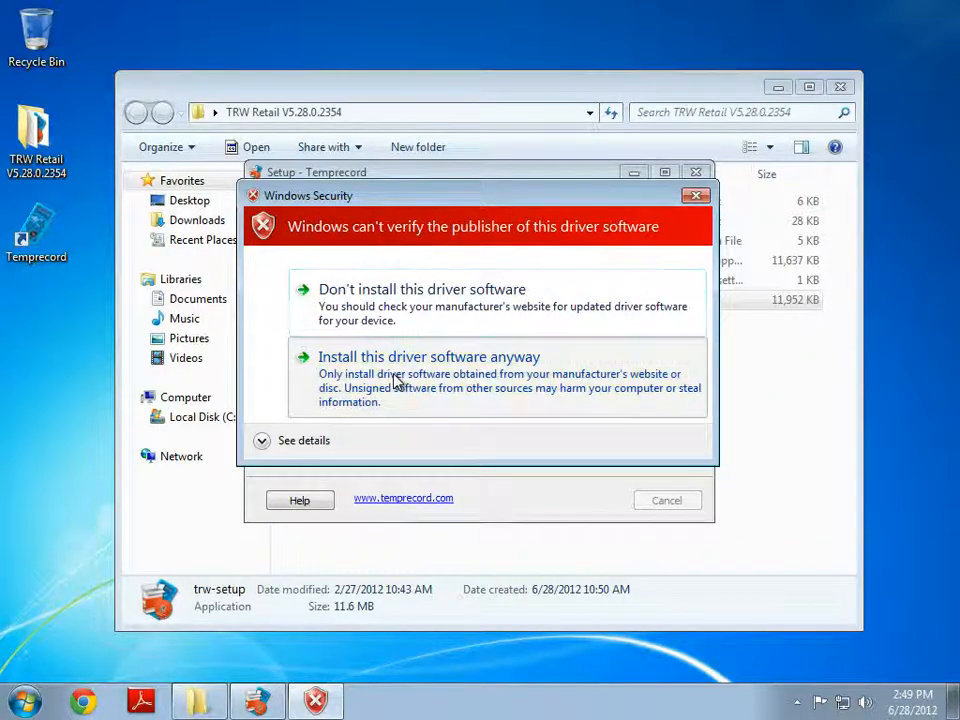
click(428, 356)
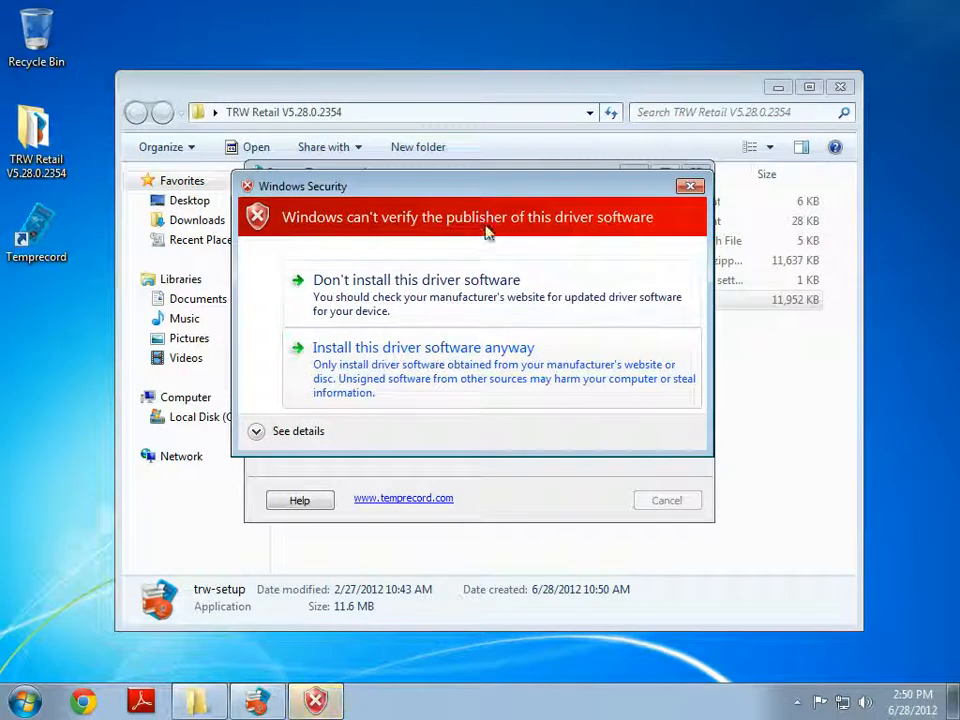
mouse_move(350, 358)
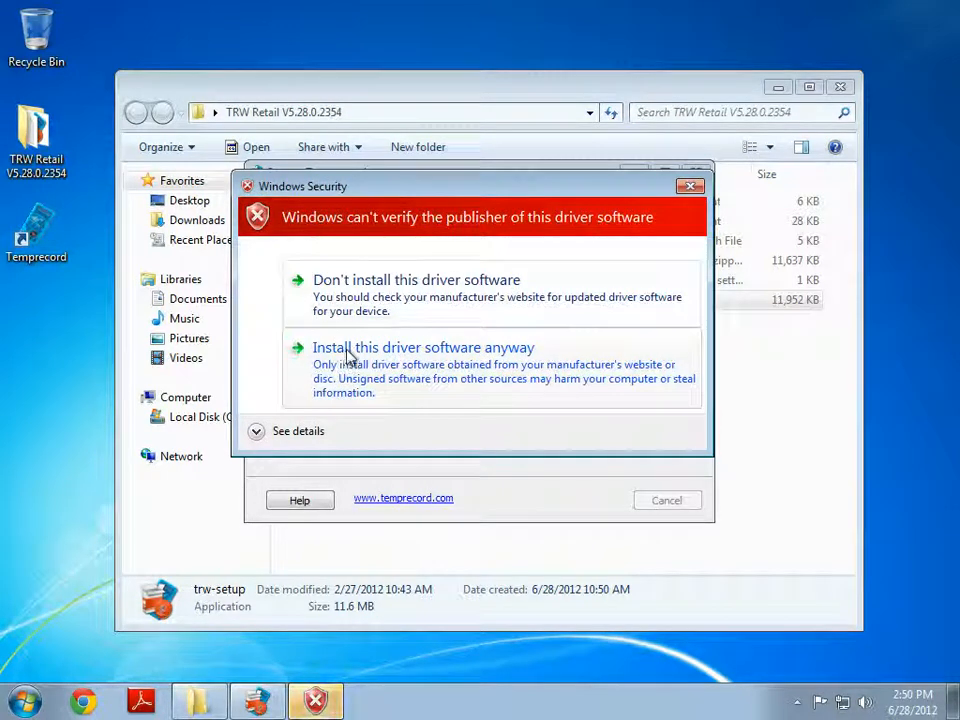
mouse_move(377, 380)
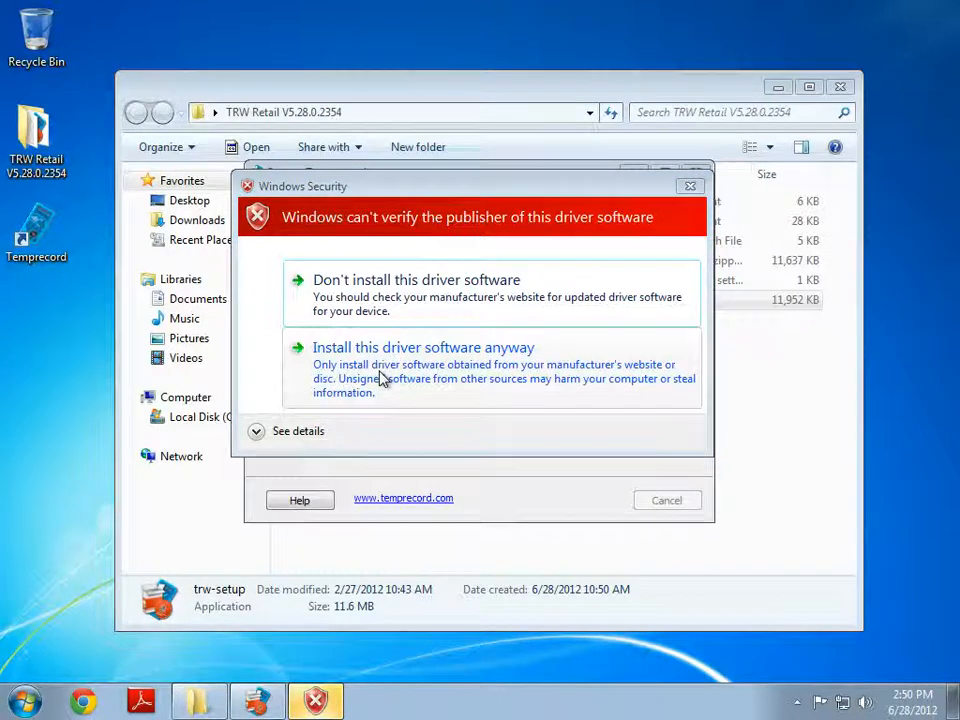
- Install the unsigned driver anyway and scroll through the Temprecord release notes
click(423, 347)
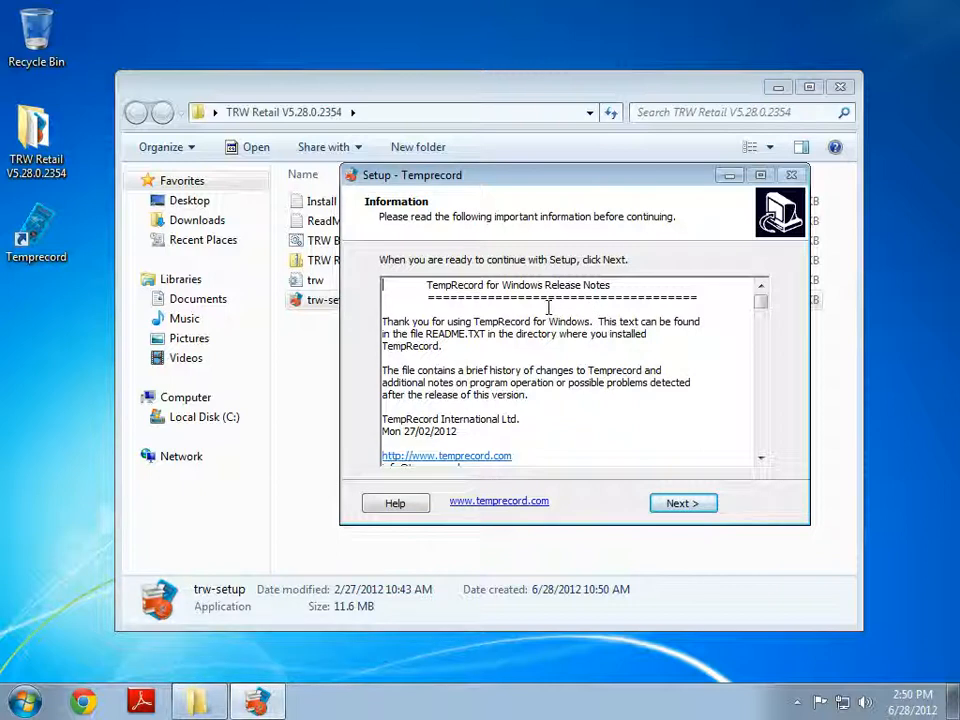
scroll(down, 3)
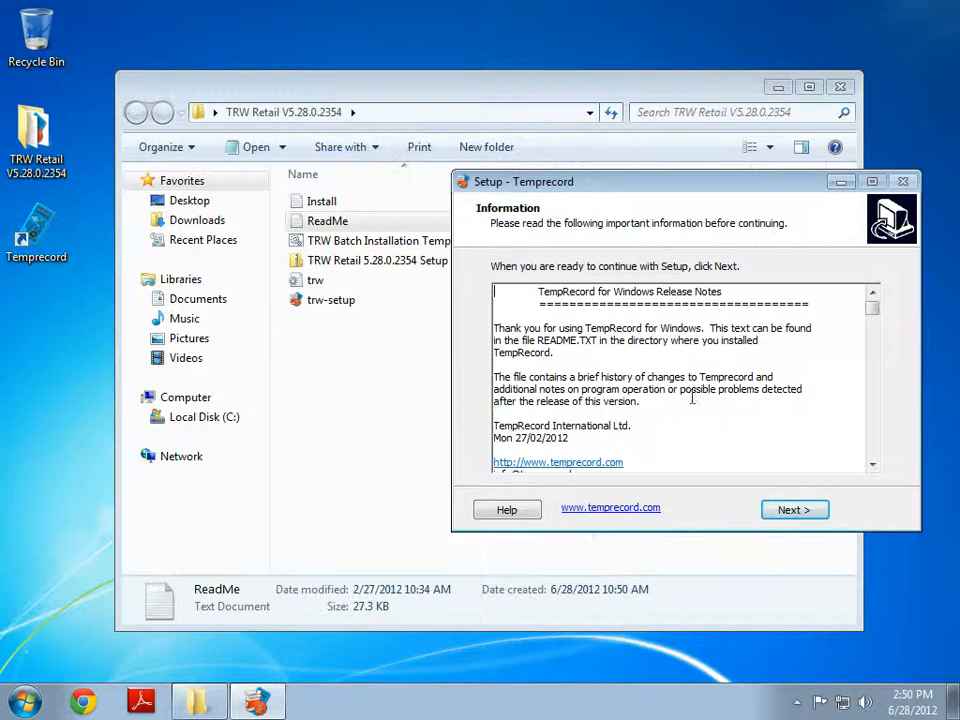
click(872, 312)
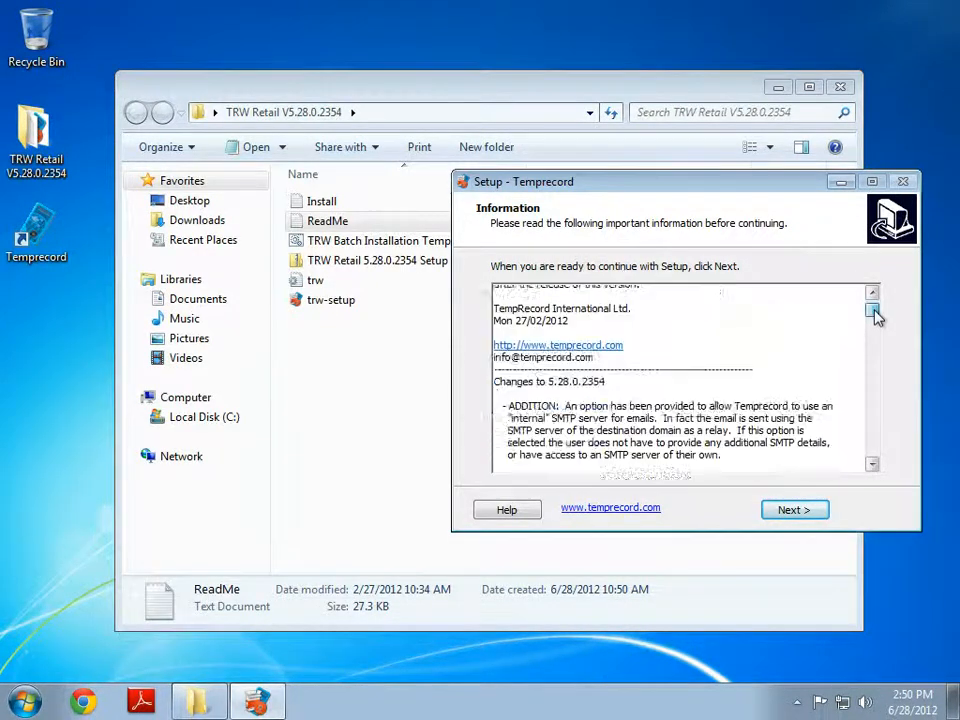
click(872, 312)
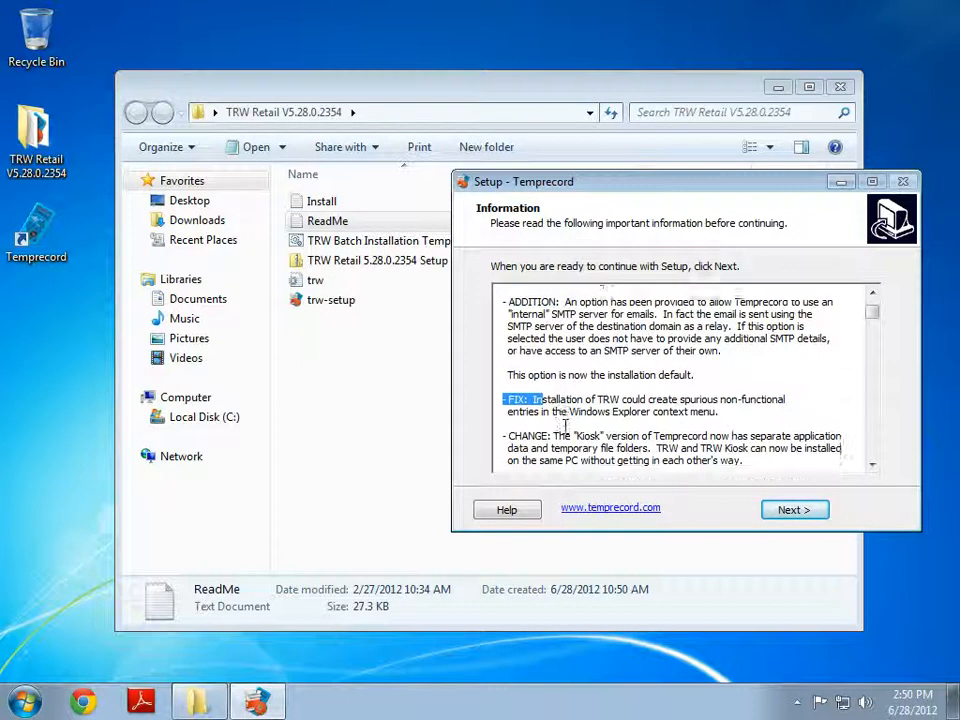
scroll(down, 3)
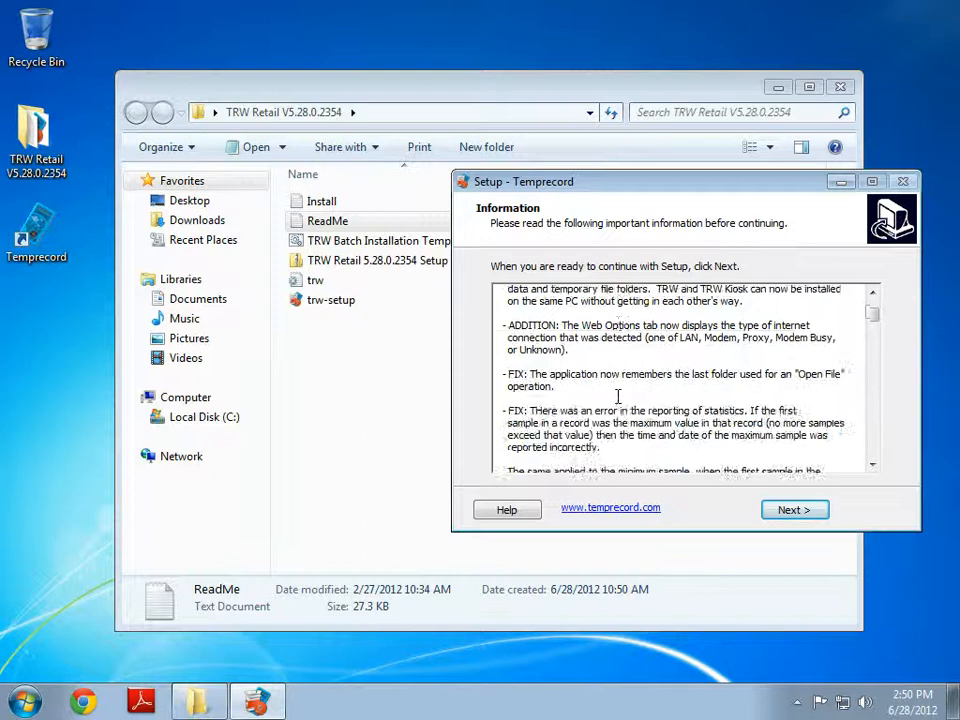
scroll(down, 3)
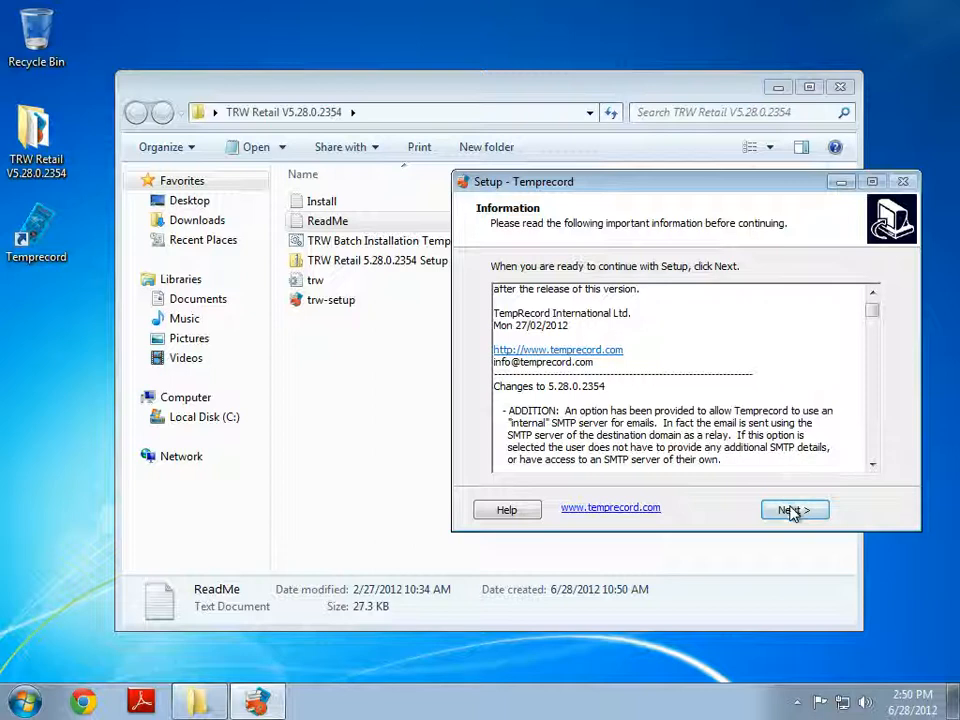
- Finish setup with 'Launch Temprecord' unchecked so the wizard closes
click(794, 510)
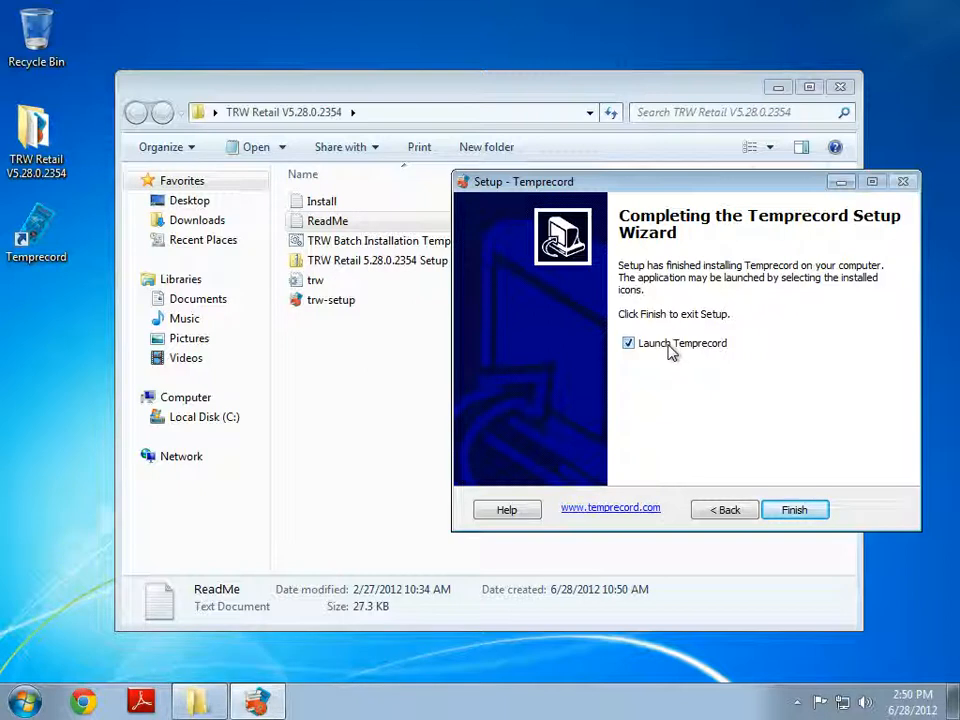
click(628, 343)
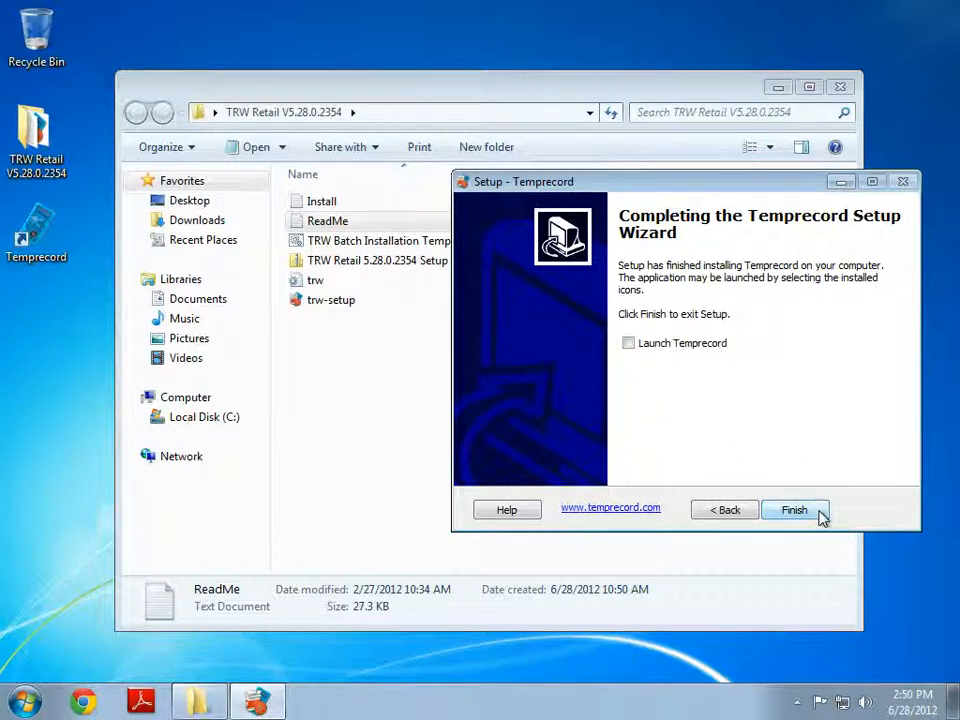
click(794, 510)
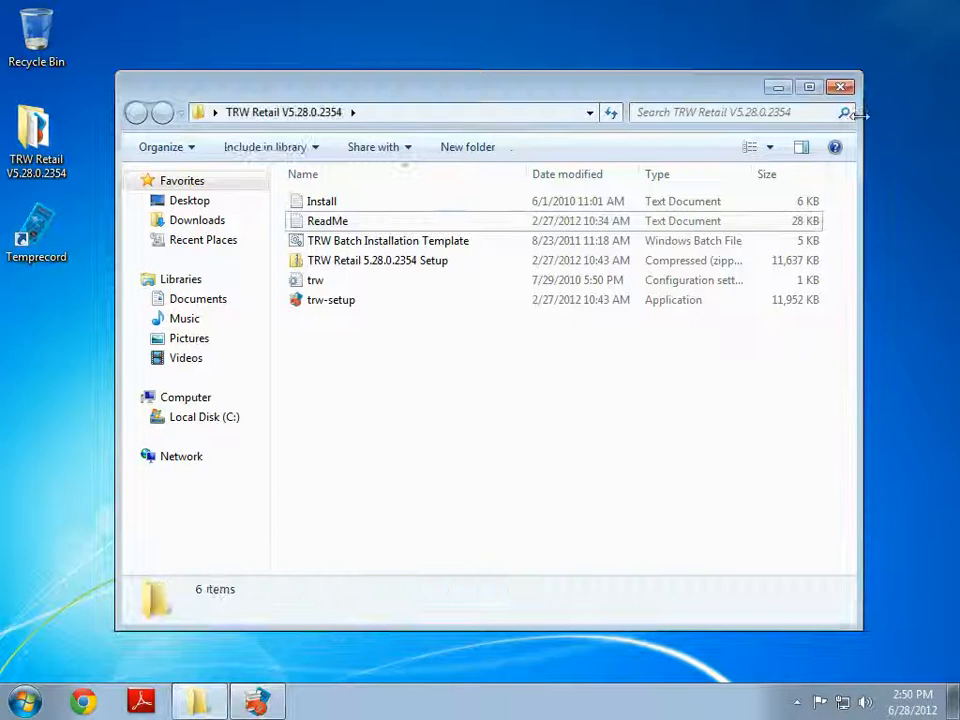
- Close the TRW Retail folder window and pin the Temprecord desktop shortcut to the taskbar
click(840, 87)
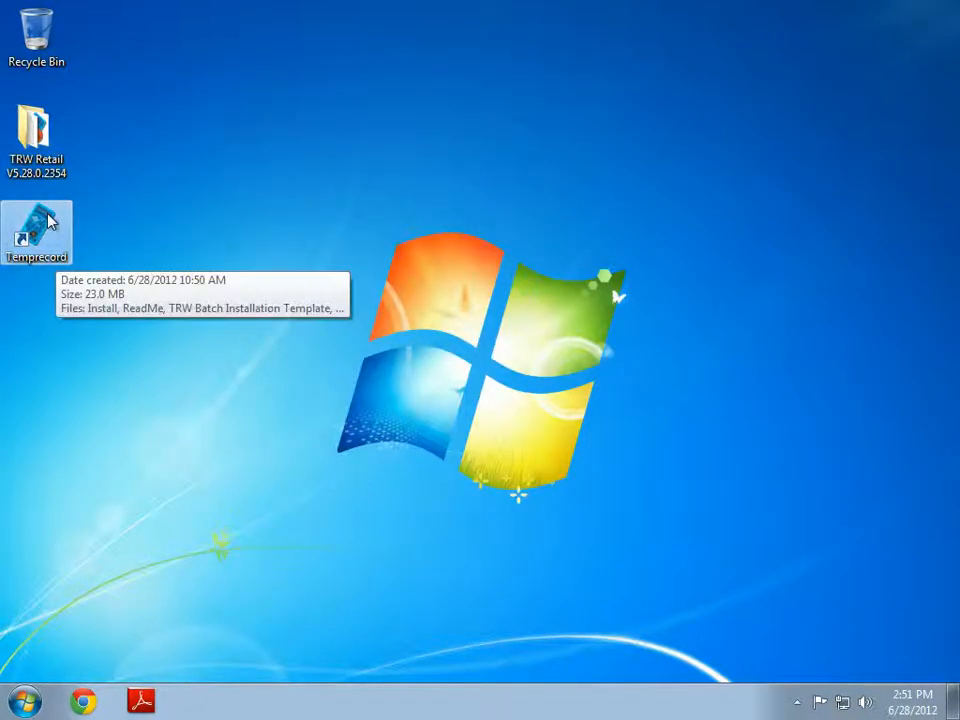
mouse_move(195, 710)
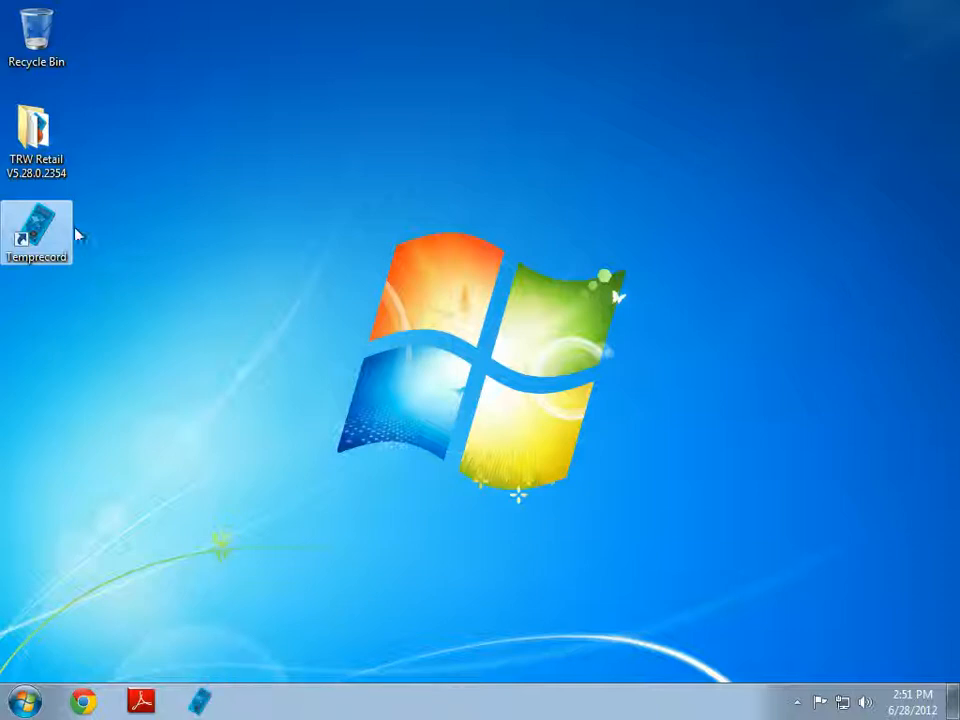
right_click(37, 232)
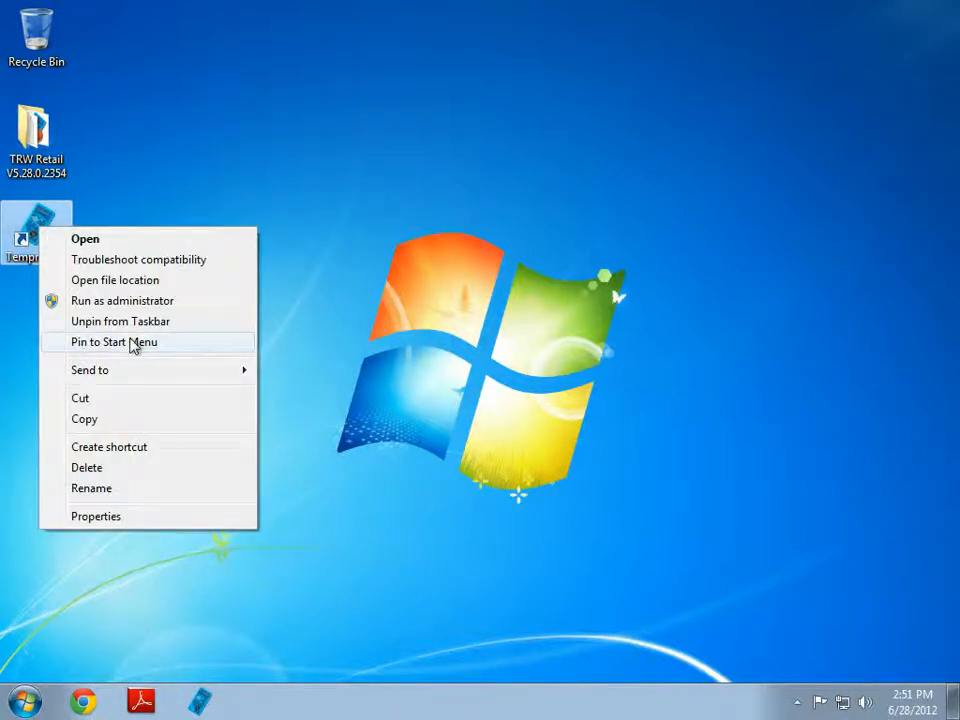
mouse_move(120, 321)
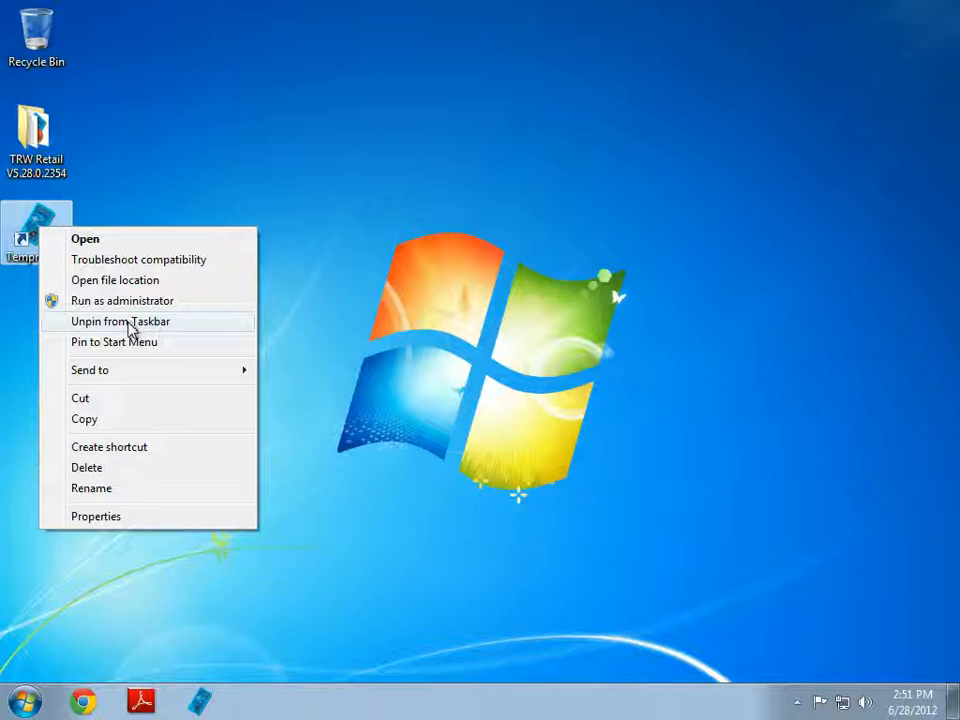
mouse_move(99, 350)
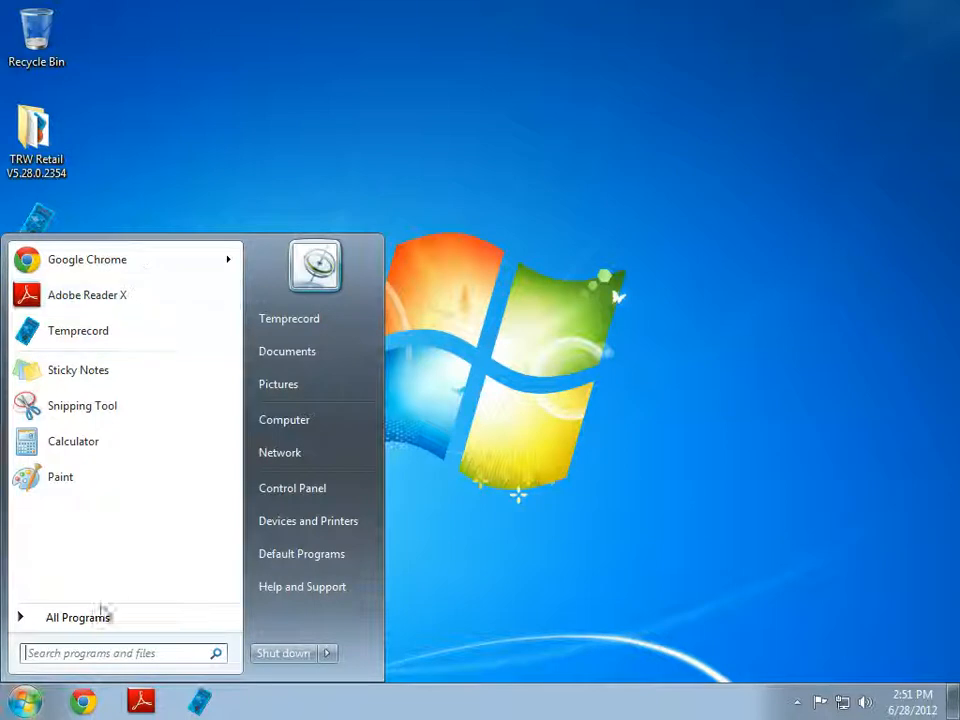
- Expand the Temprecord folder under All Programs to reveal the User's Manual entry
click(78, 617)
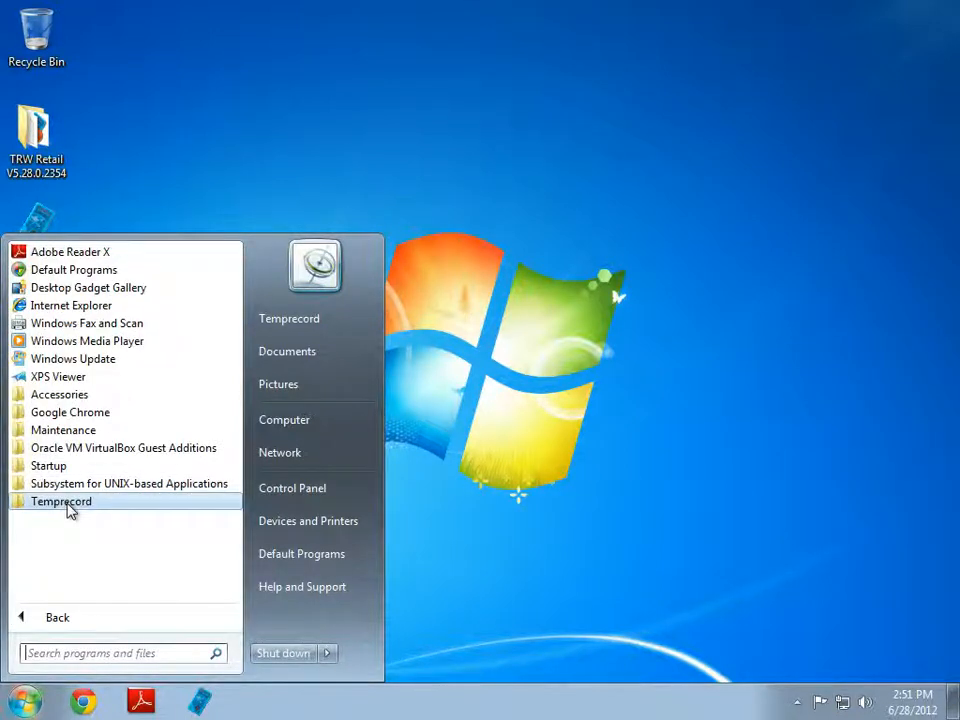
click(61, 501)
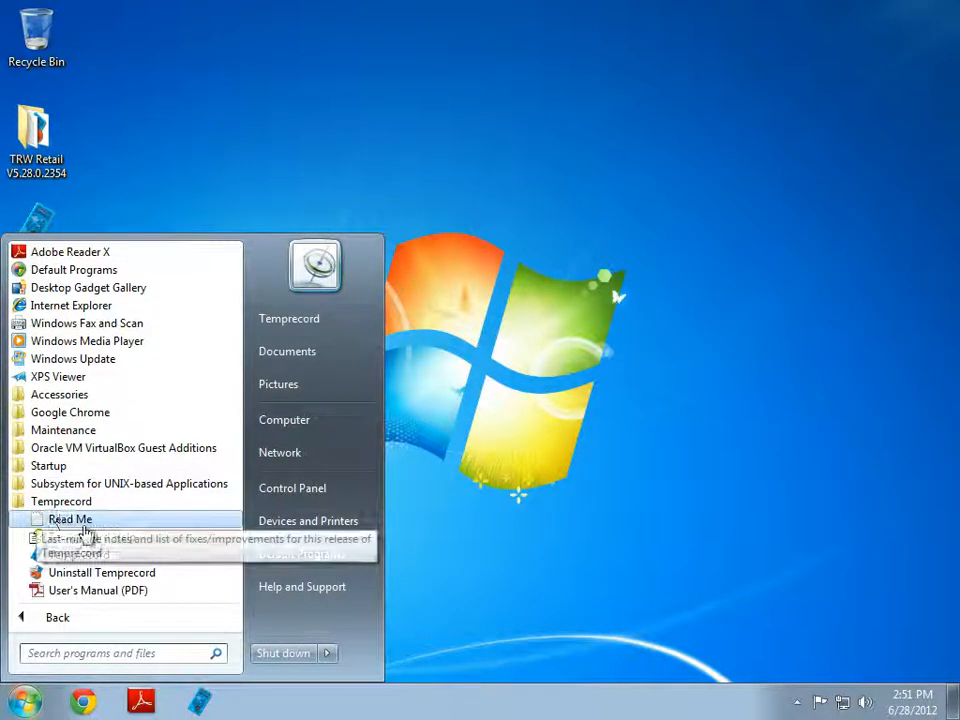
mouse_move(90, 537)
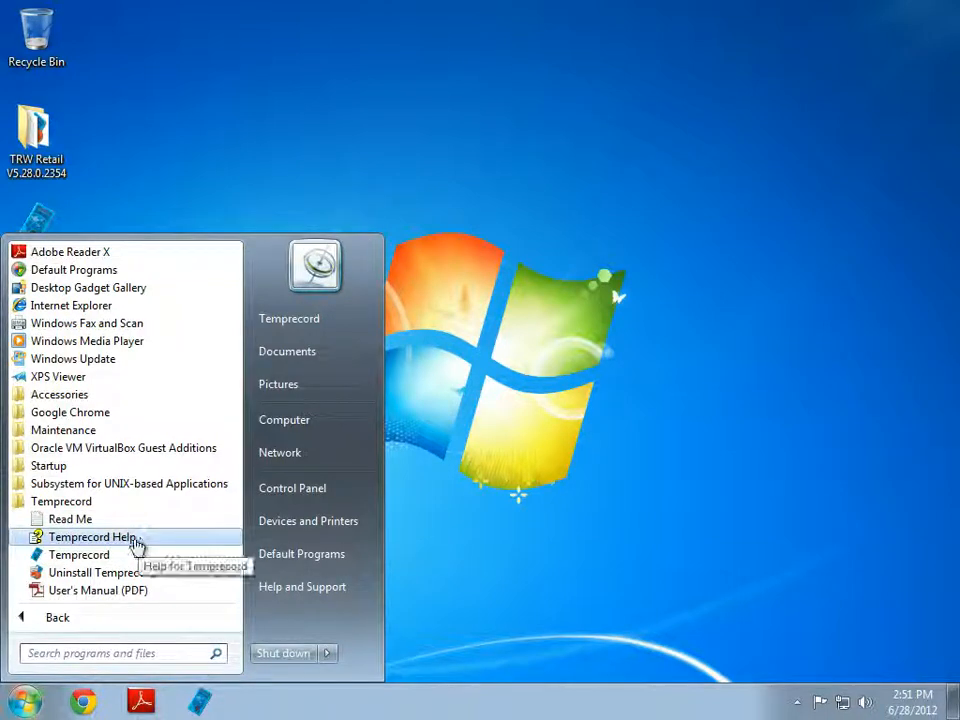
mouse_move(98, 590)
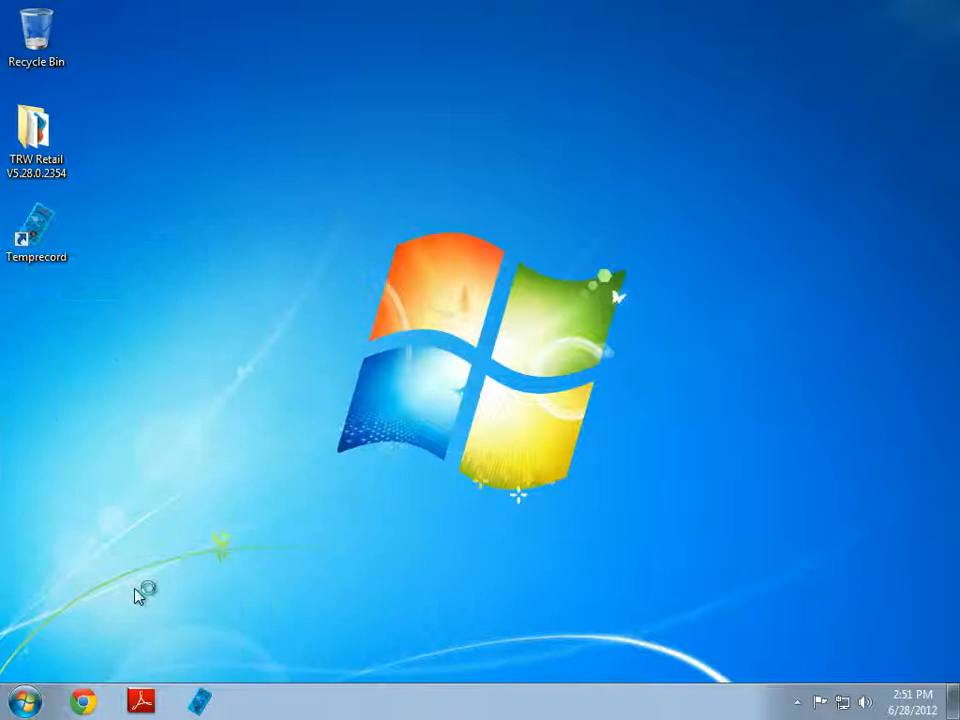
- Browse the trw_en.pdf table of contents in Adobe Reader, then close the manual
click(139, 702)
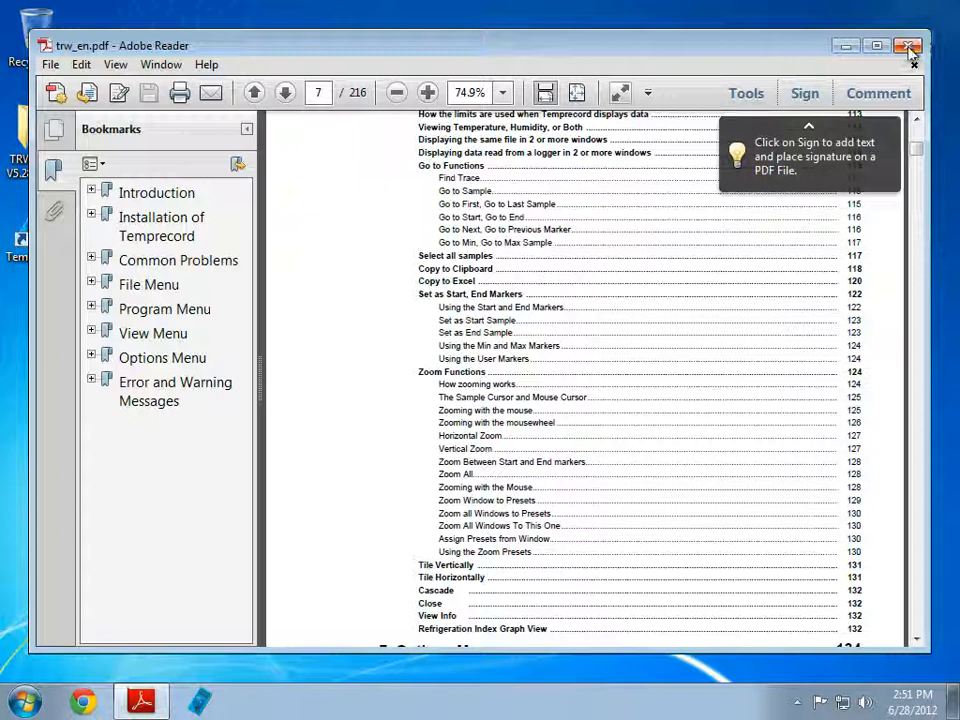
mouse_move(908, 47)
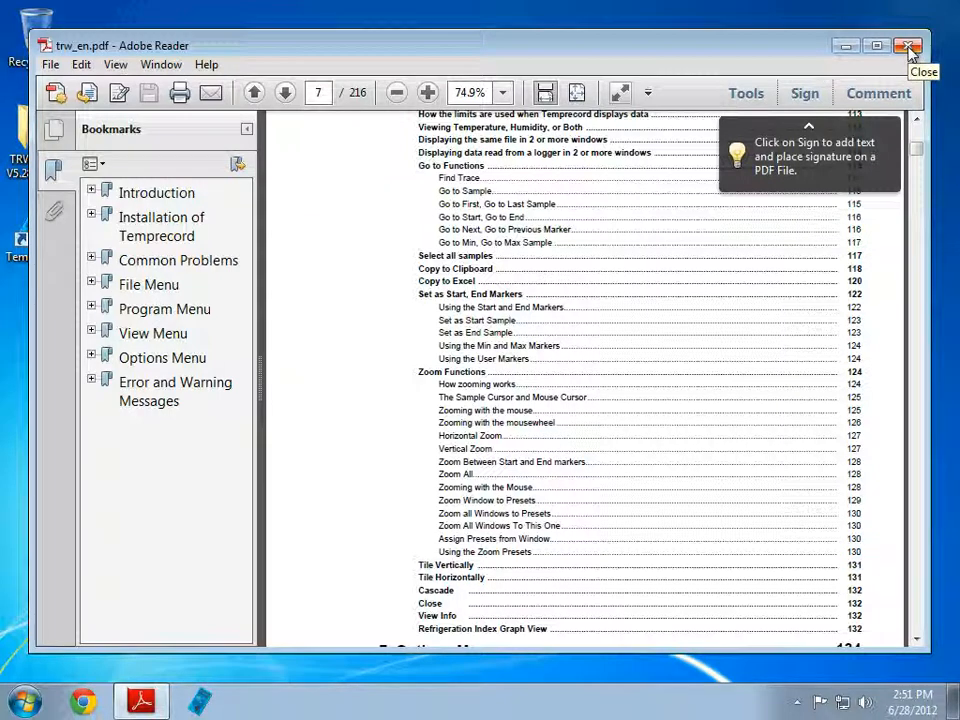
click(908, 46)
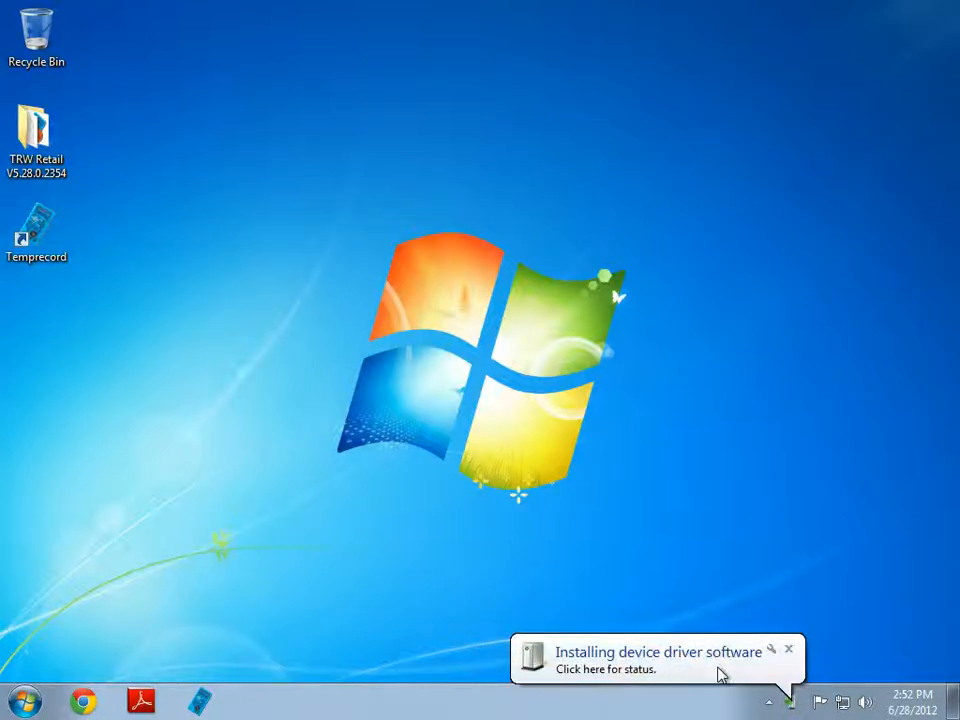
- Check that Temprecord USB Reader and USB Serial Port (COM3) are ready, then dismiss the notice
click(655, 668)
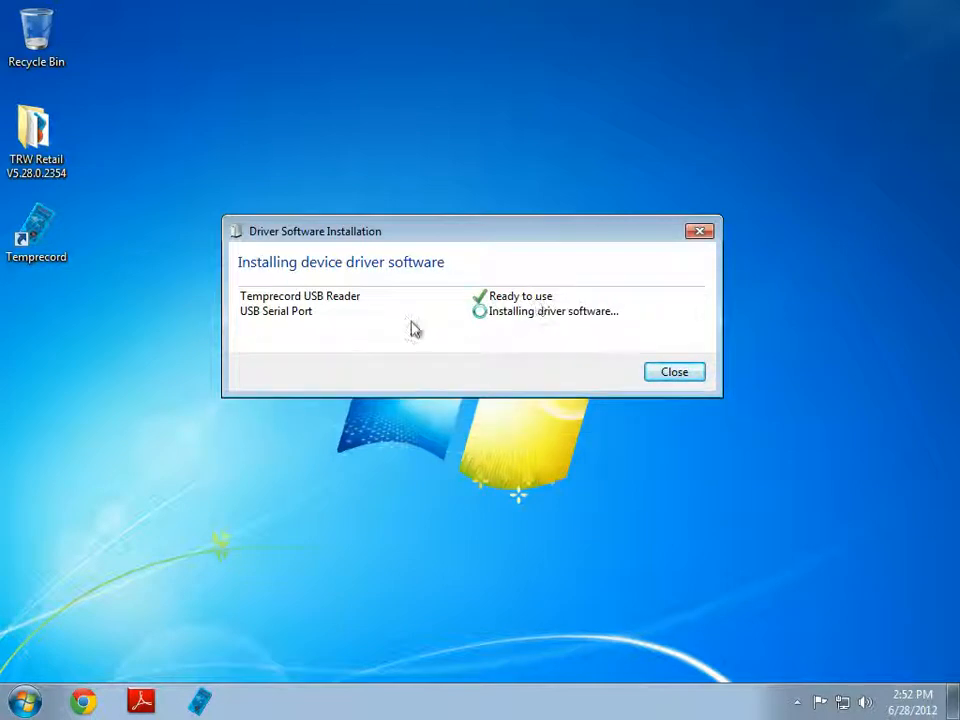
mouse_move(311, 327)
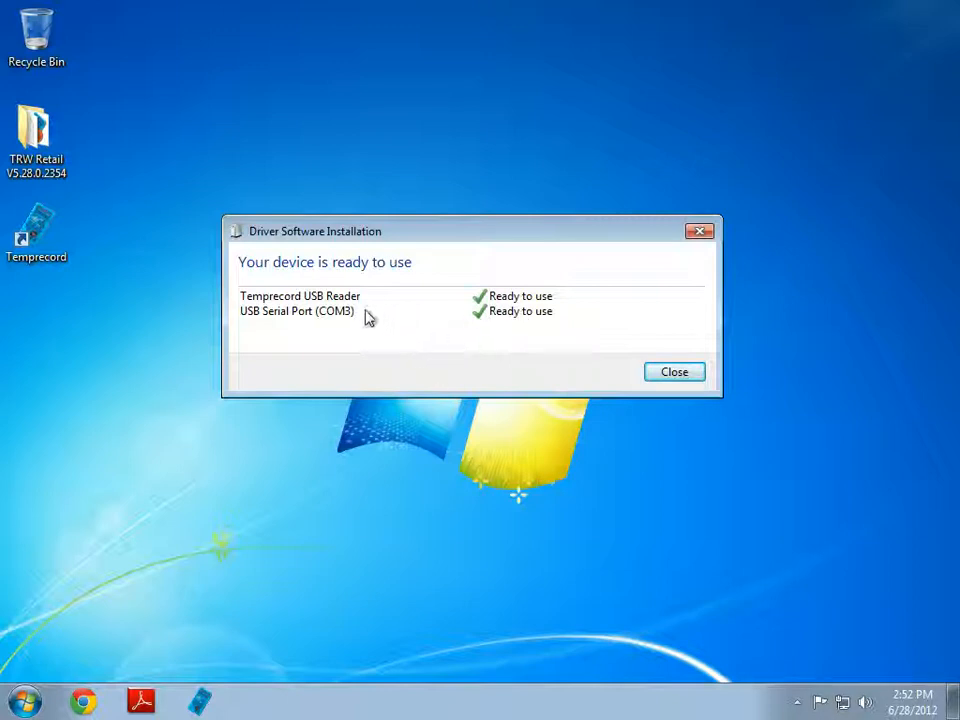
mouse_move(323, 322)
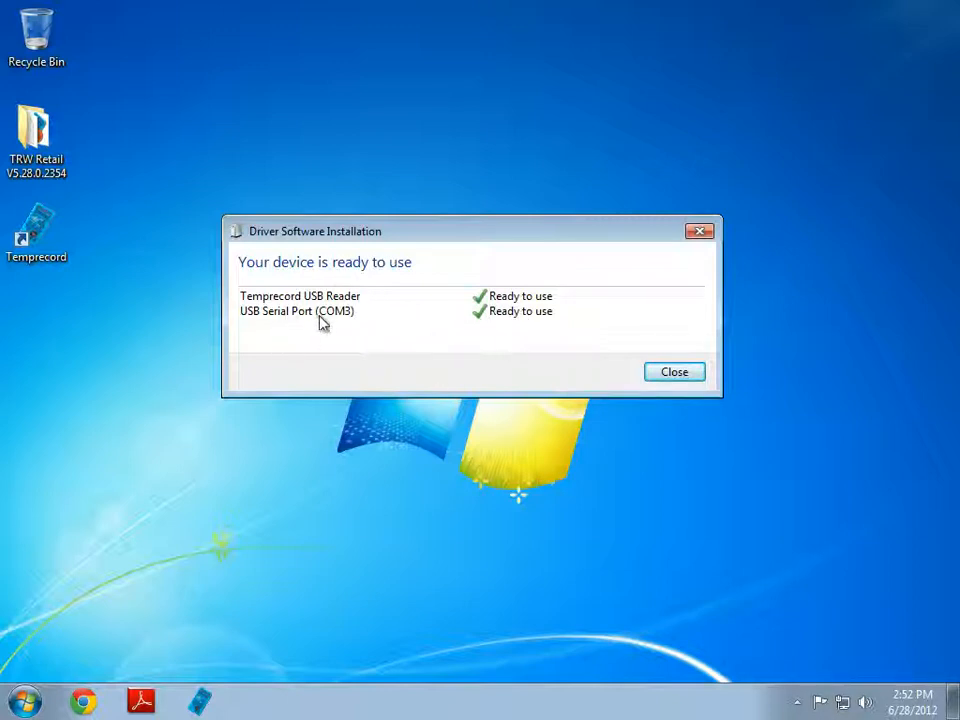
mouse_move(673, 408)
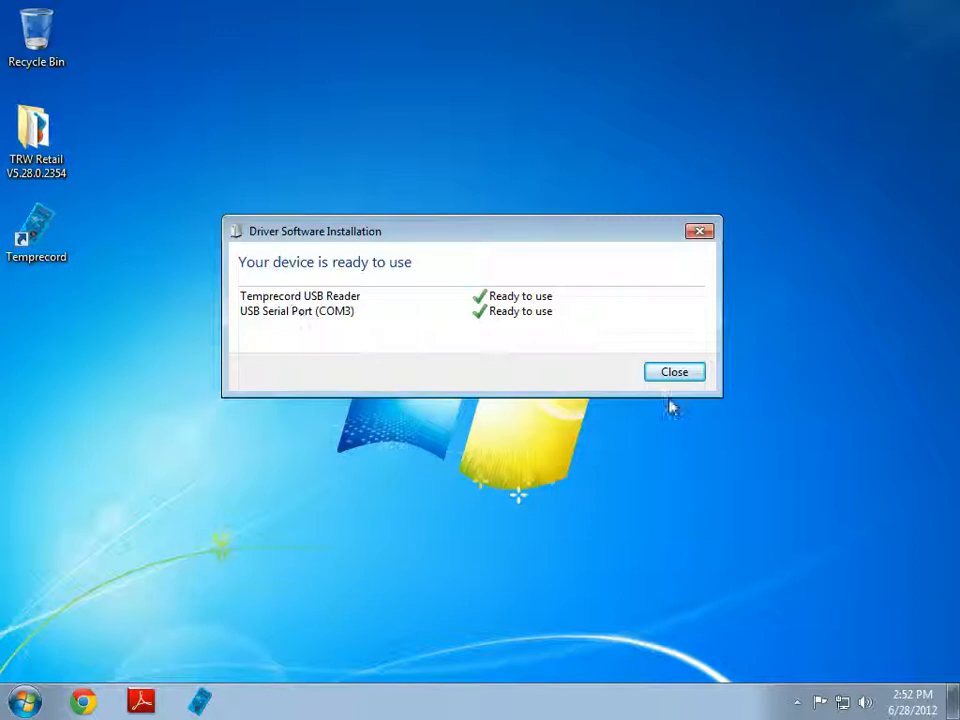
mouse_move(295, 333)
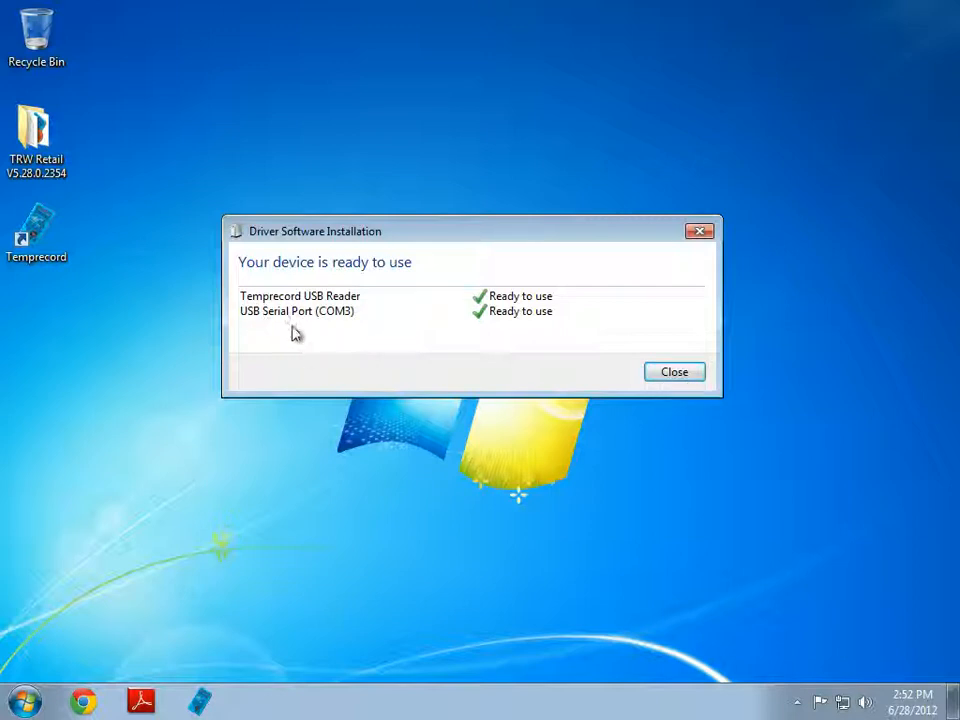
mouse_move(280, 300)
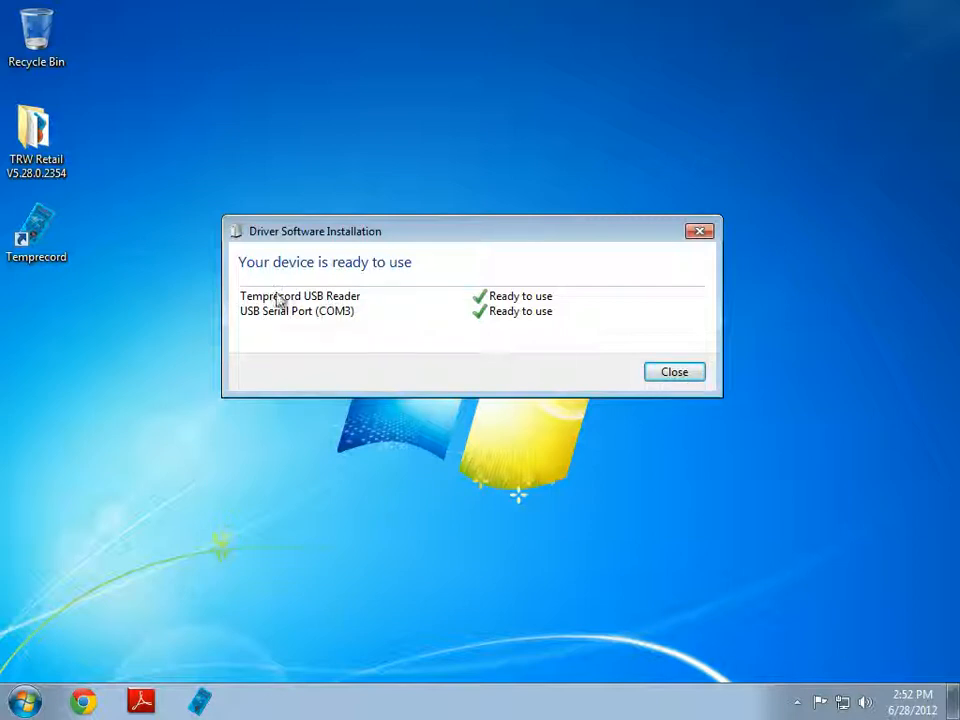
click(673, 371)
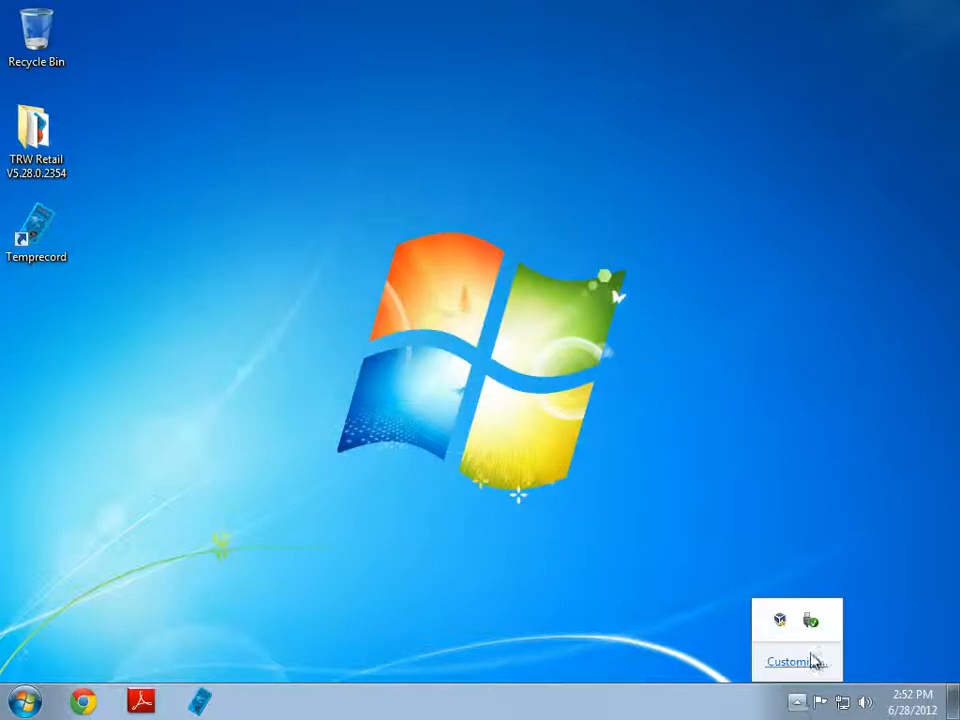
mouse_move(812, 620)
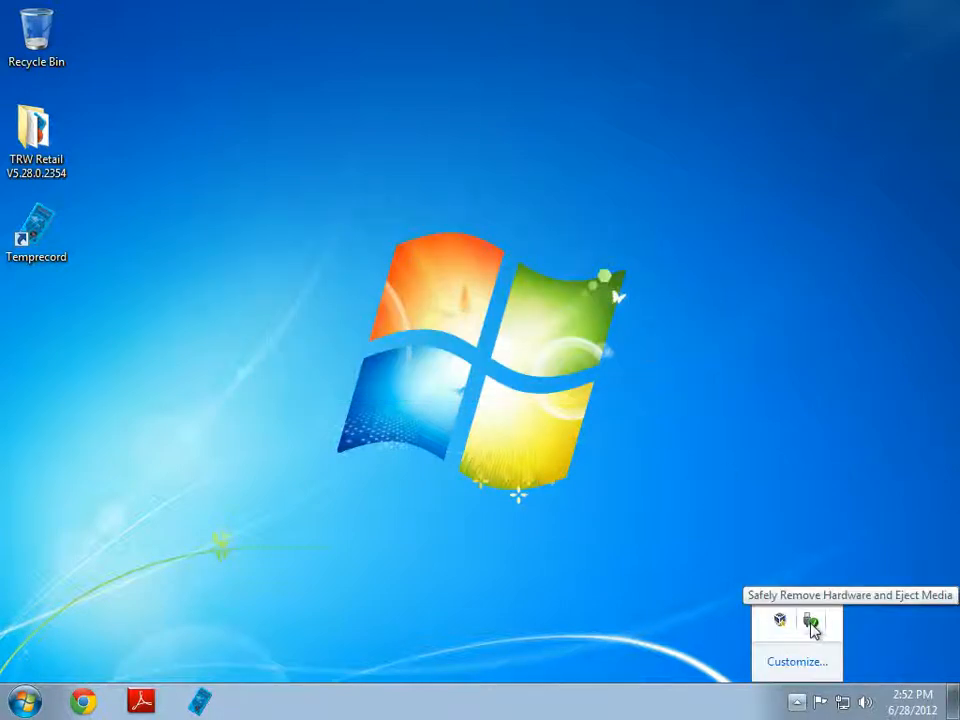
click(809, 621)
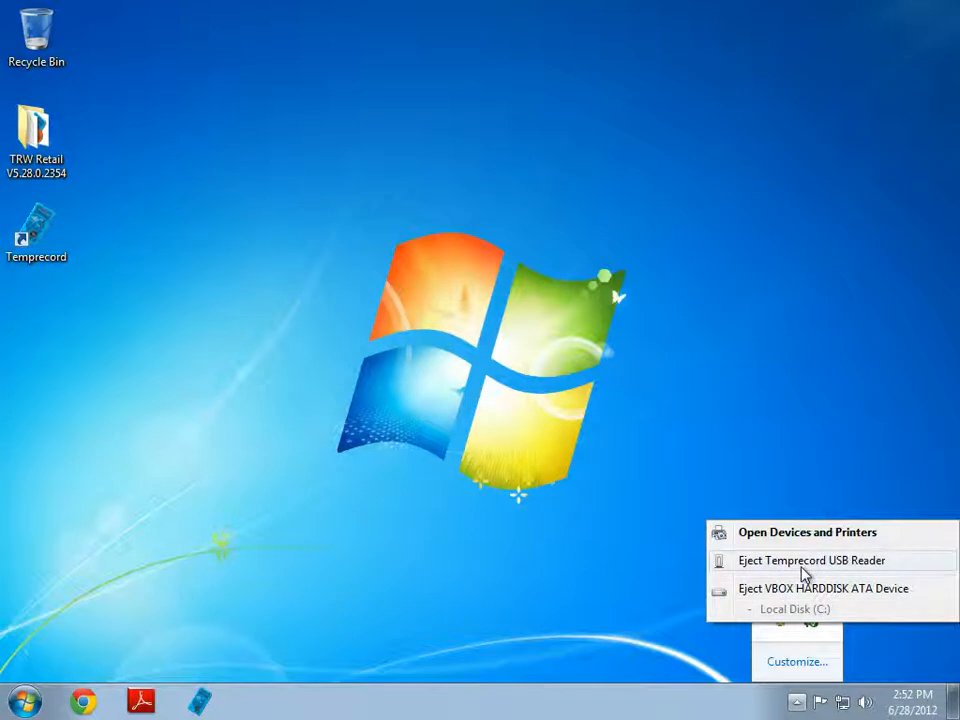
mouse_move(830, 578)
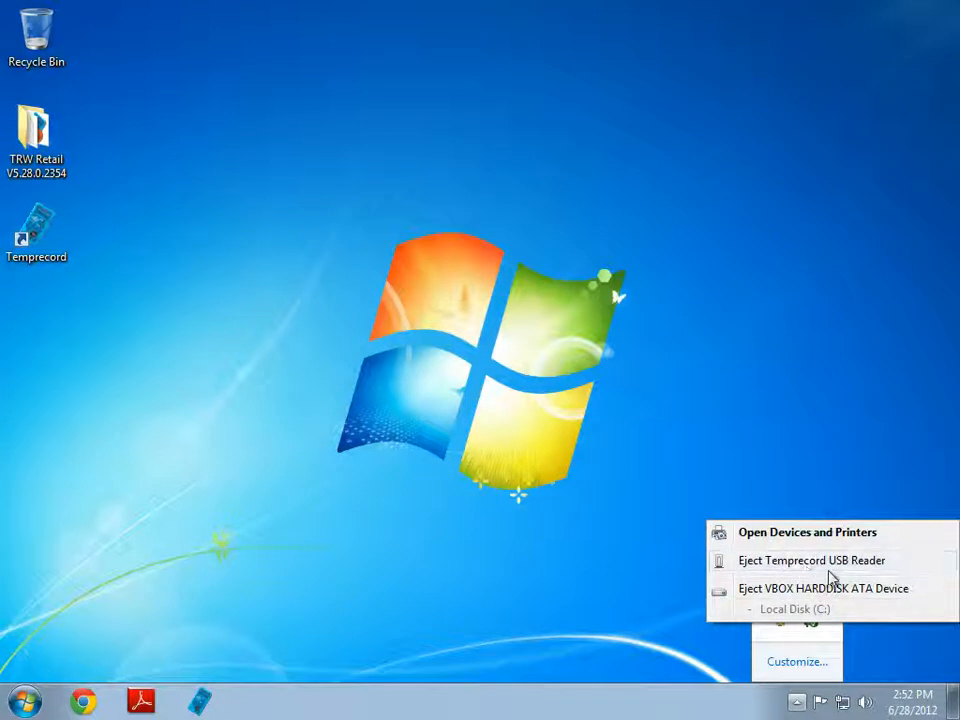
mouse_move(396, 491)
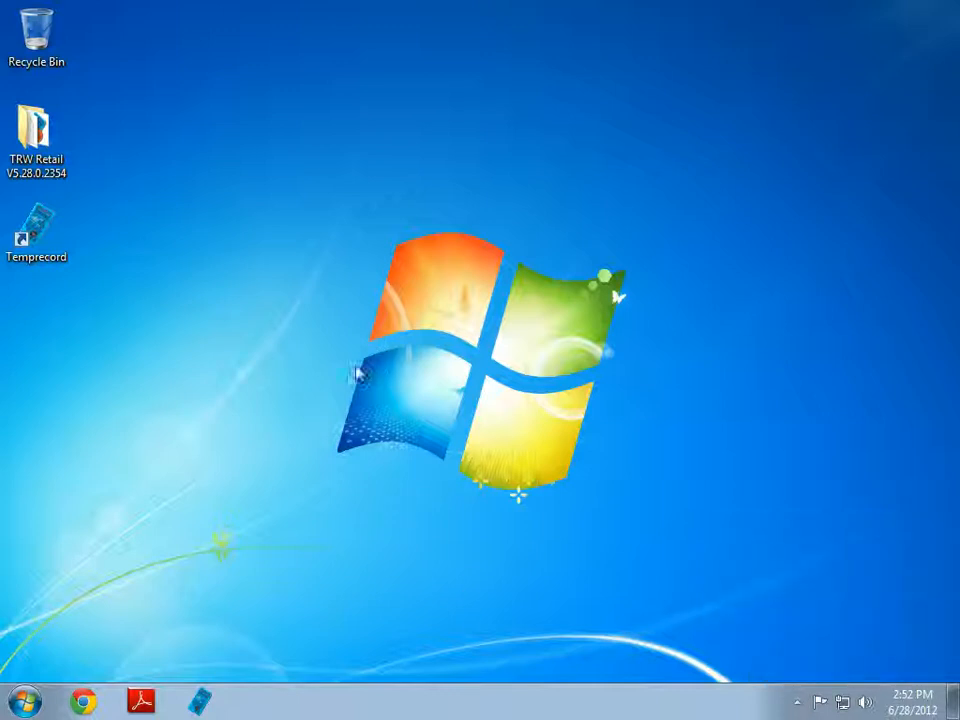
click(37, 225)
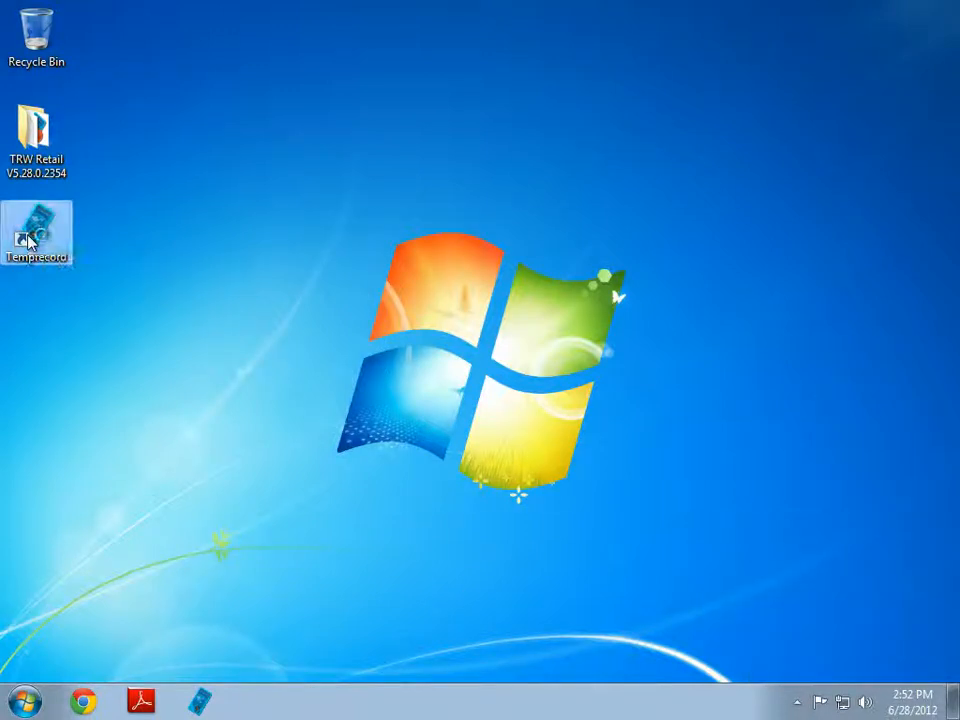
- Launch Temprecord from its desktop shortcut
double_click(37, 235)
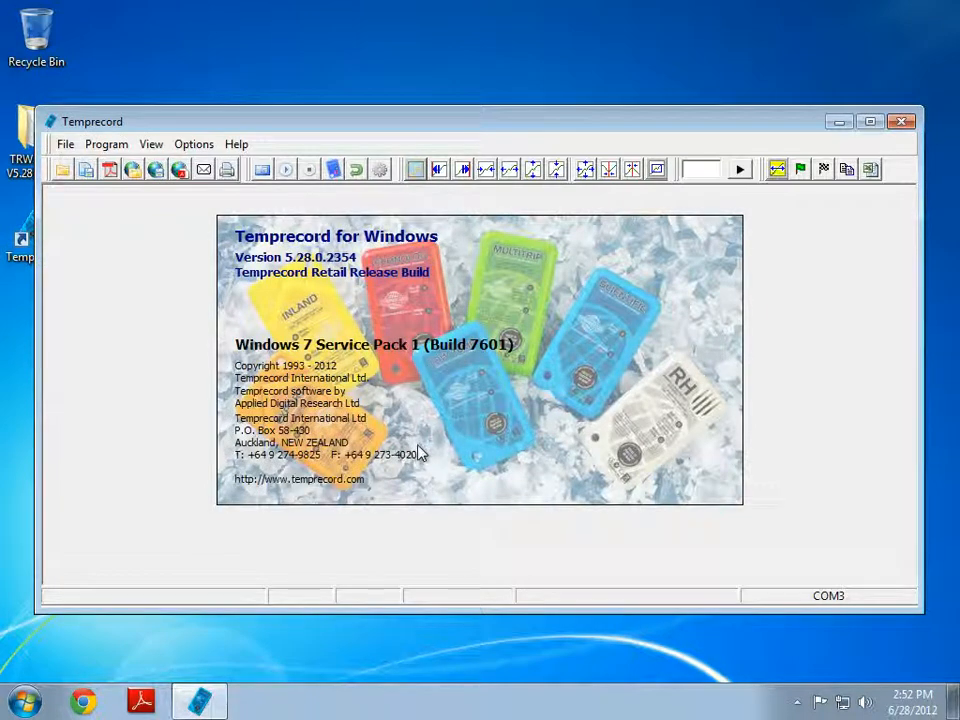
mouse_move(410, 308)
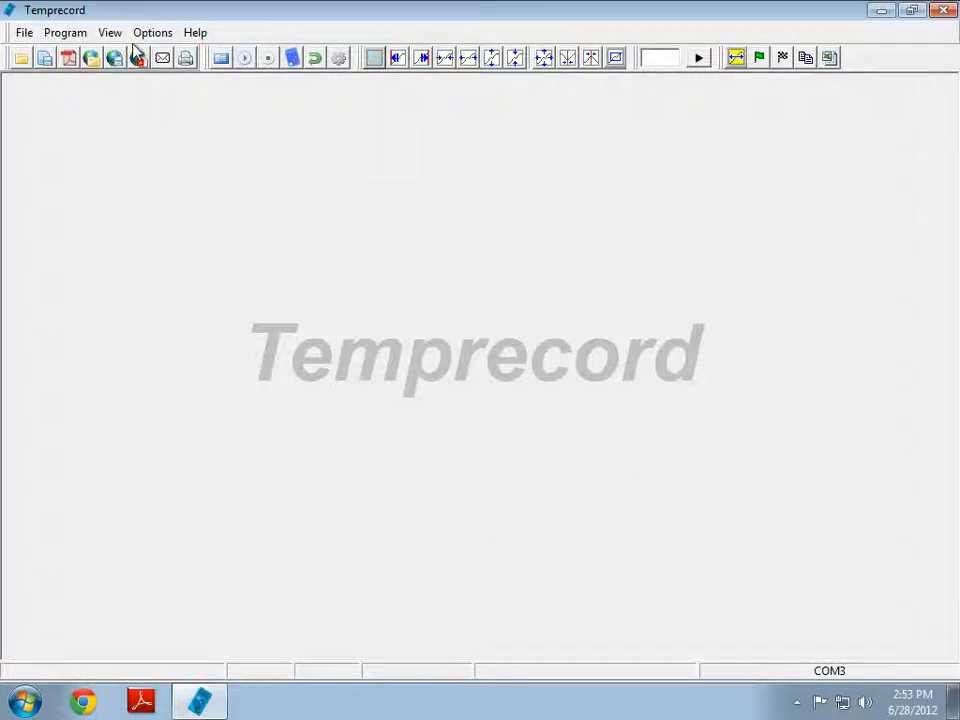
- In Options, switch communication to 'Use this COM Port' with COM 3 and save
click(152, 32)
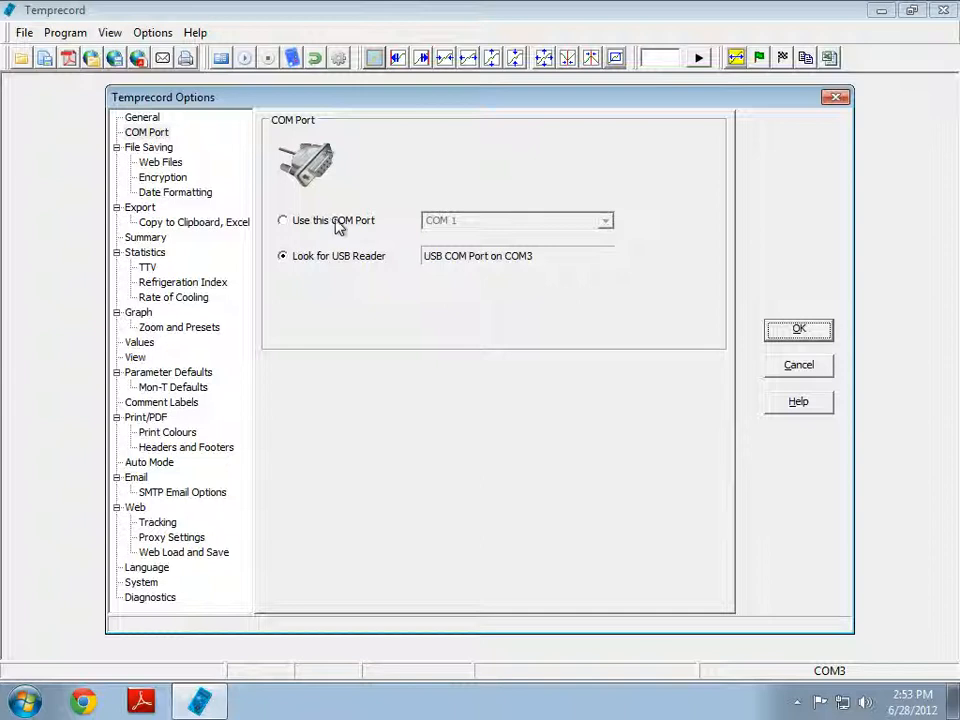
click(605, 220)
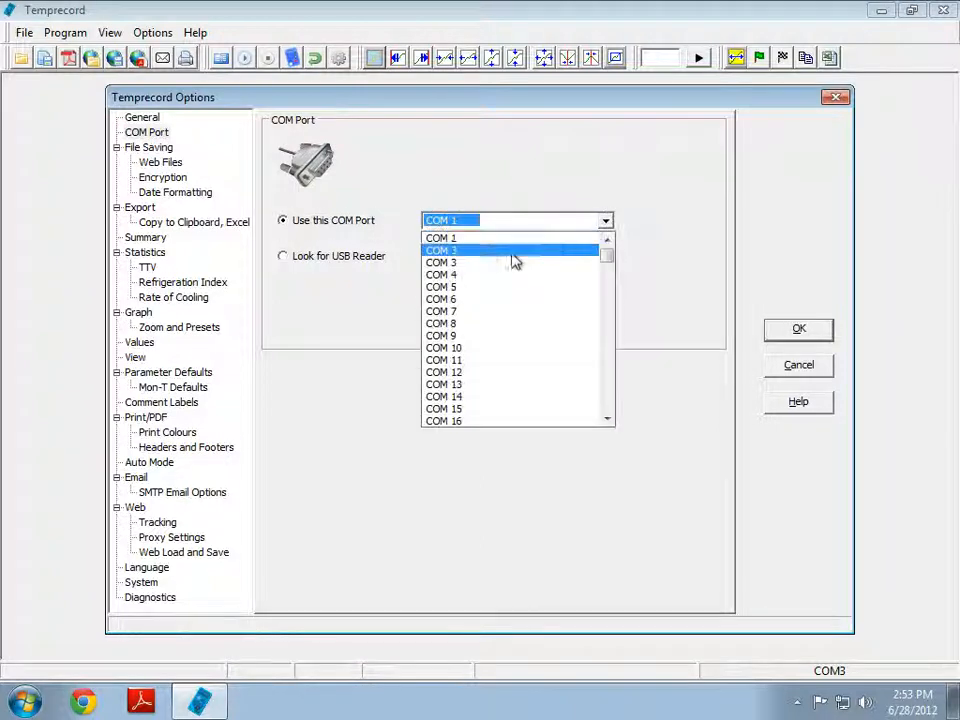
click(442, 250)
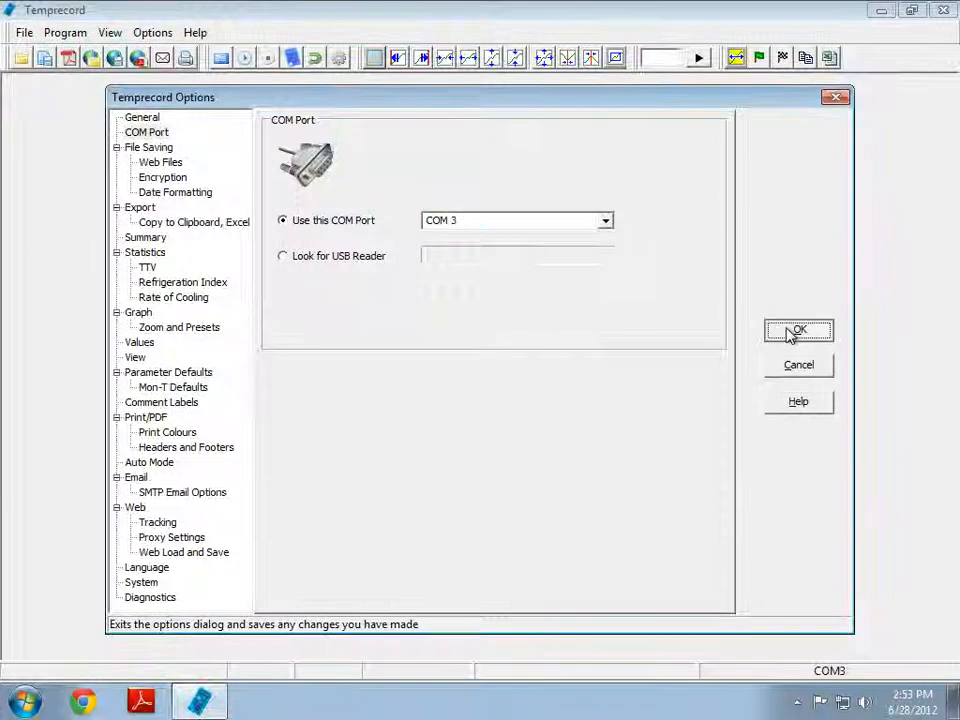
click(798, 331)
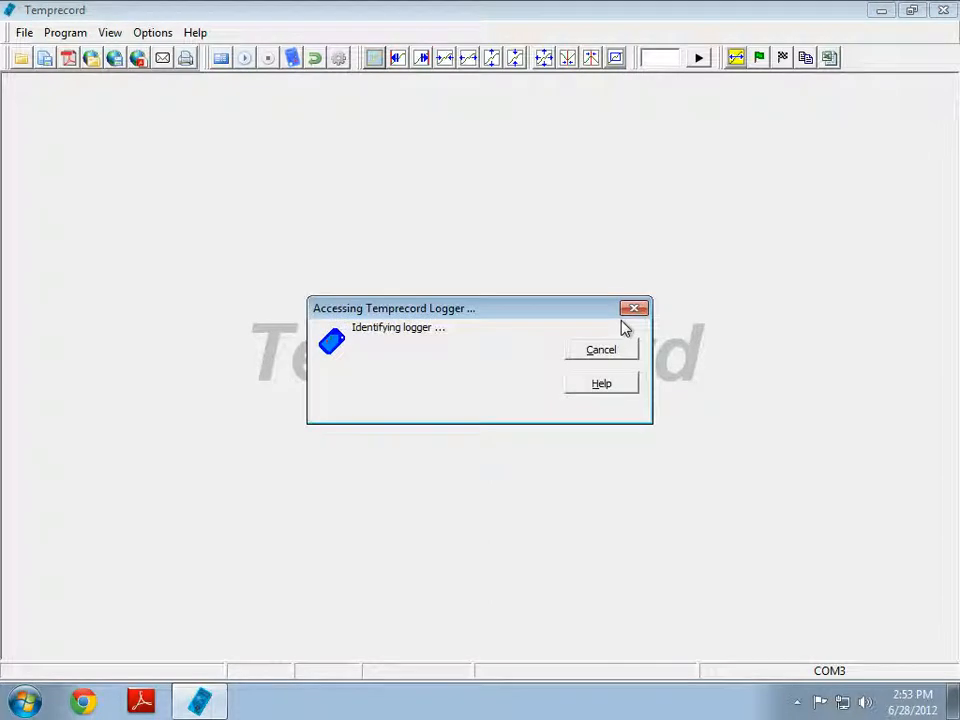
mouse_move(432, 327)
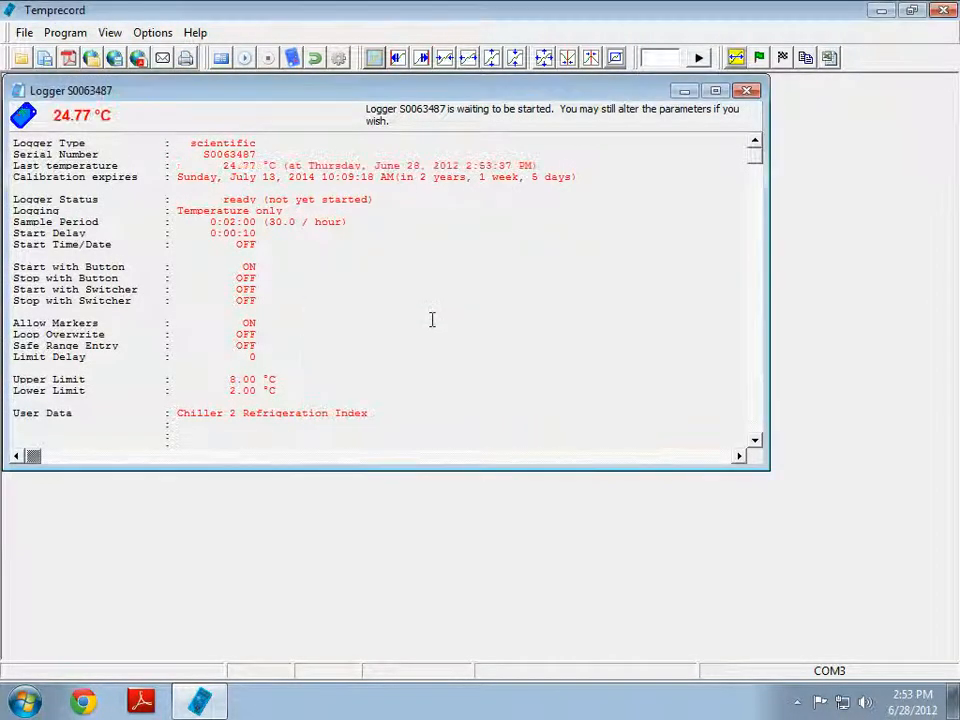
click(746, 90)
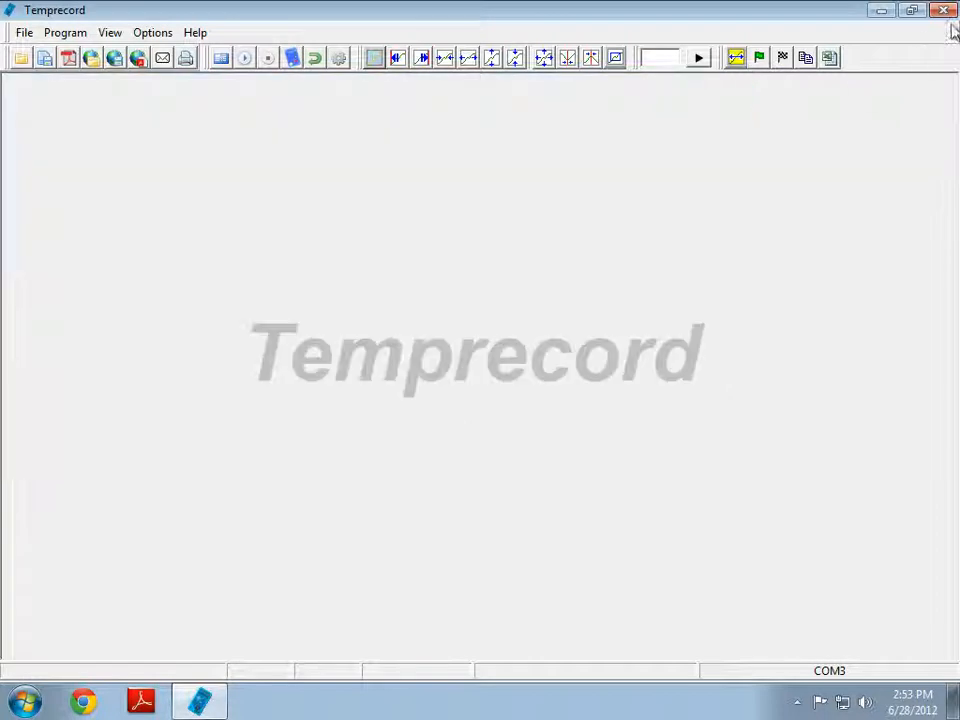
- Close Temprecord and confirm Yes to the exit prompt
click(943, 10)
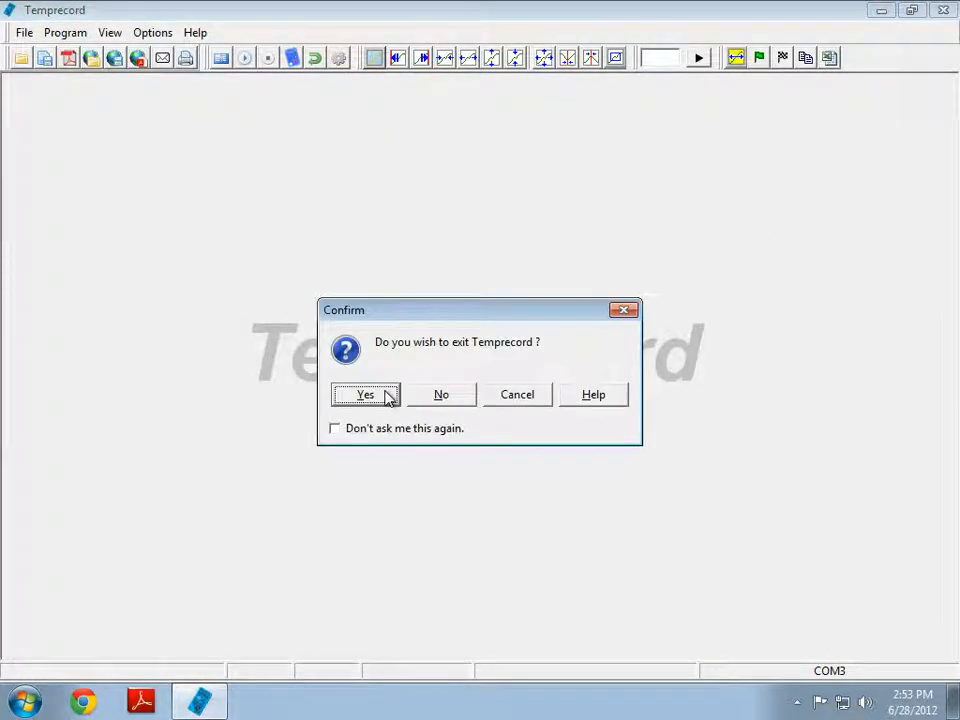
click(364, 394)
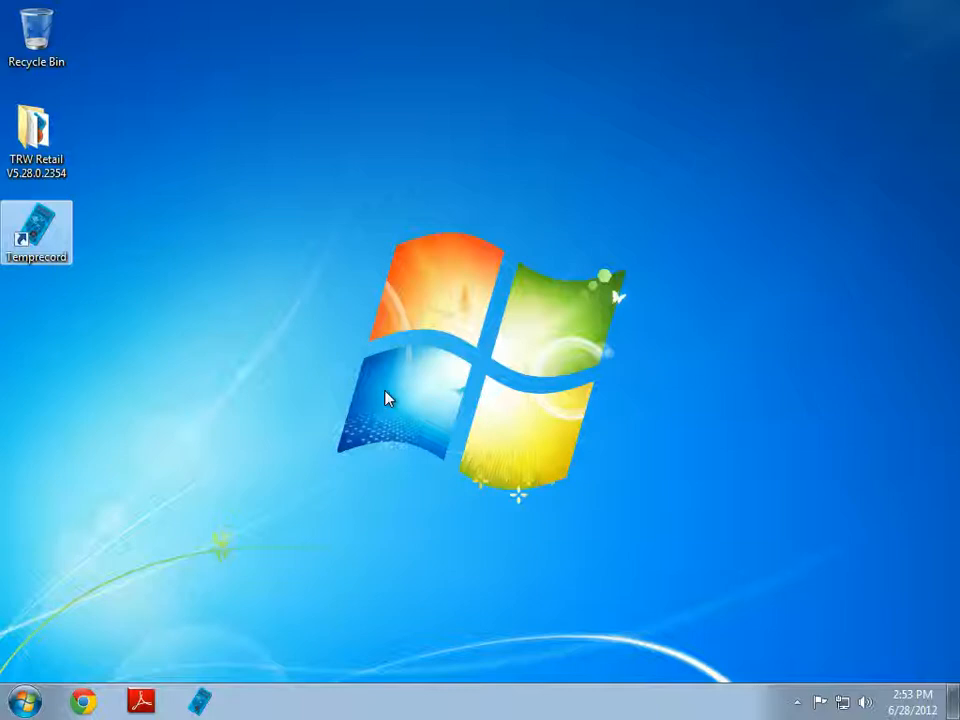
mouse_move(168, 642)
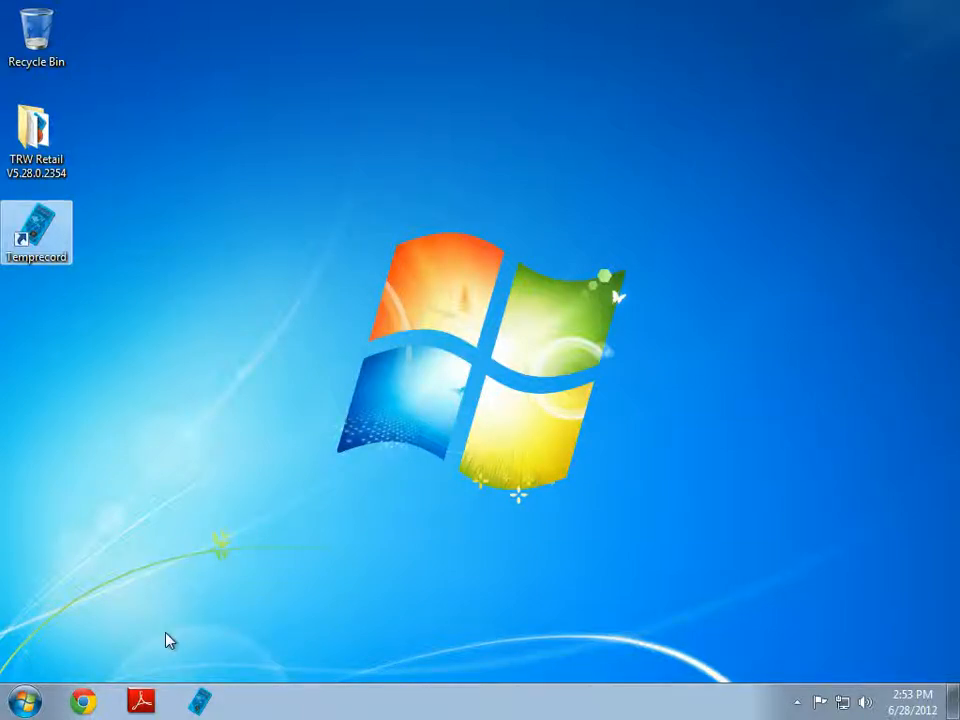